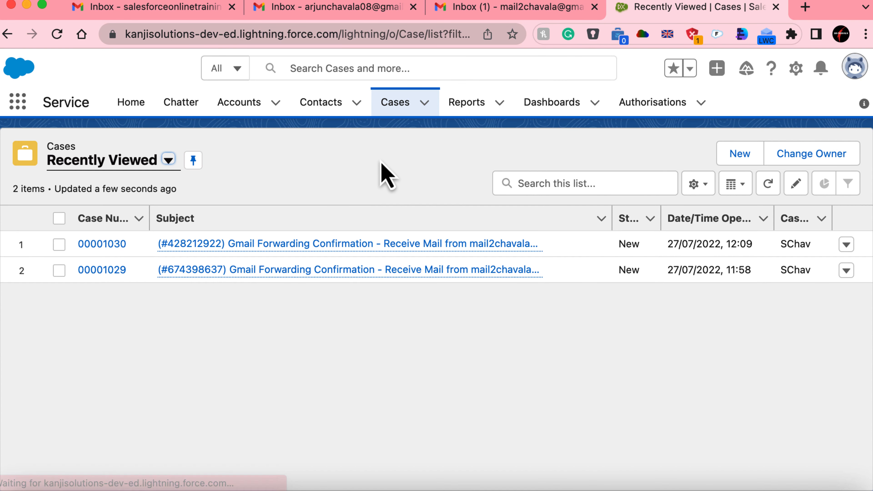
- Switch the Cases list view from Recently Viewed to All Open Cases
click(168, 159)
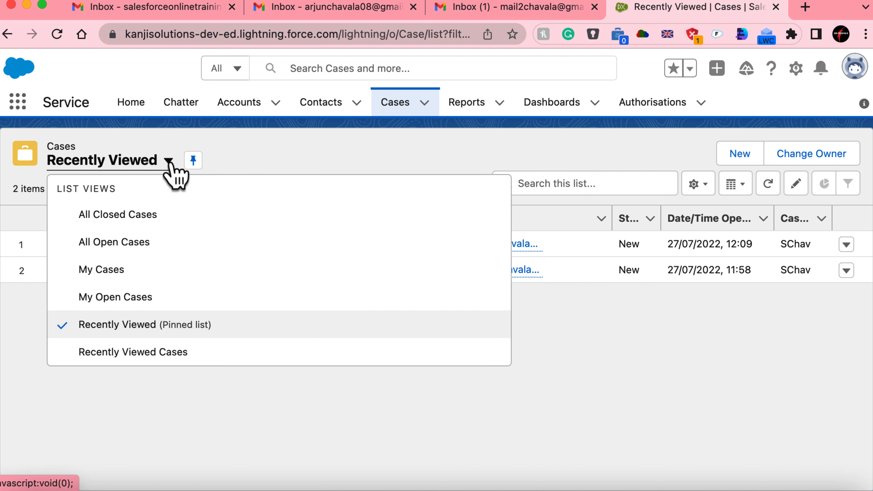
click(114, 241)
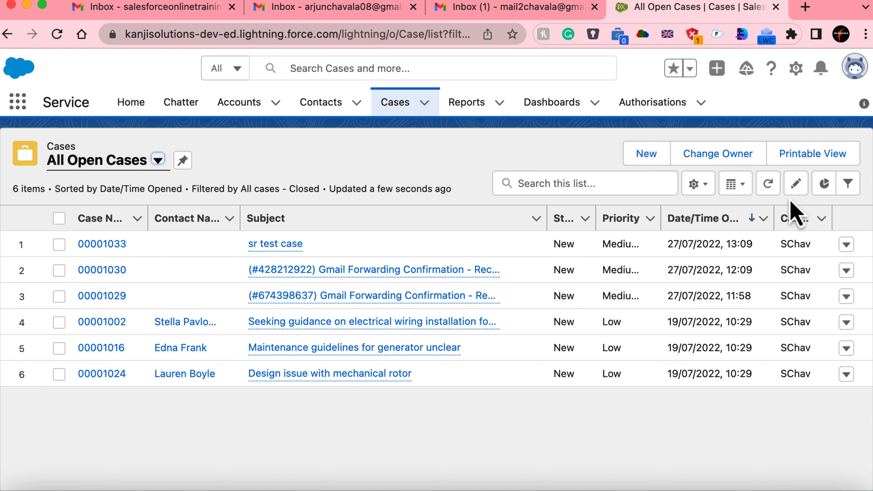
mouse_move(309, 306)
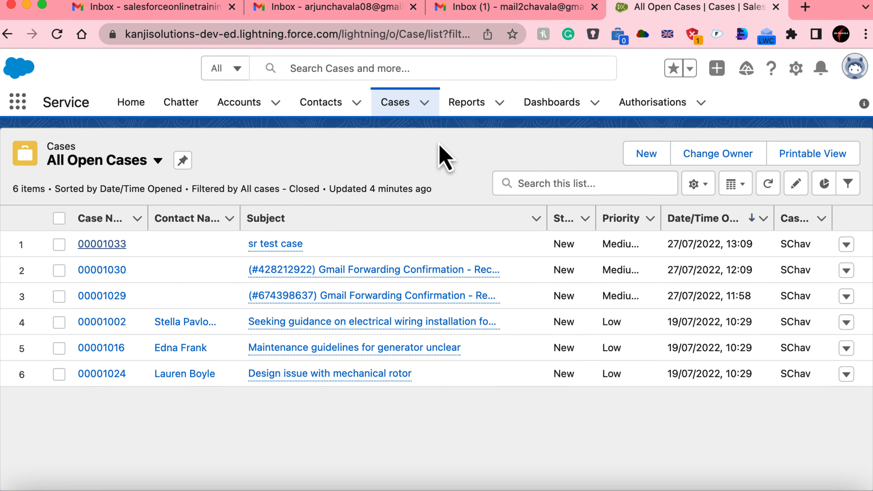
mouse_move(798, 21)
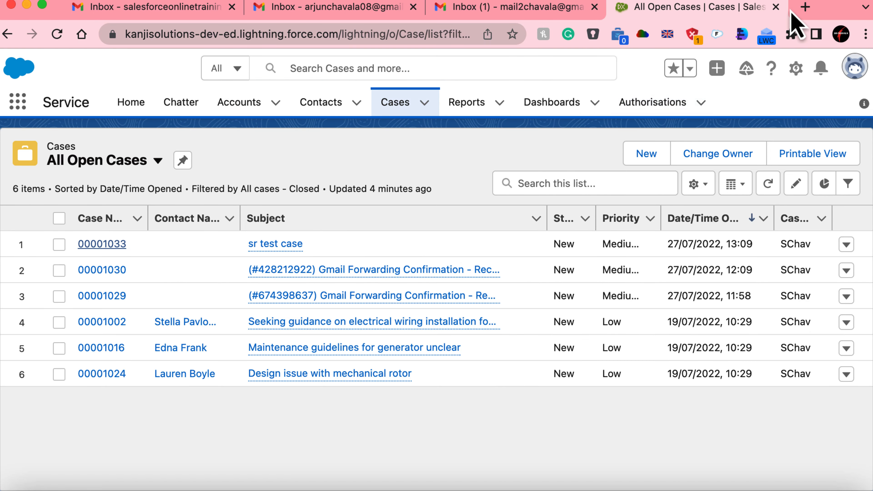
- Search Google Images in a new tab for green read message icons
click(803, 7)
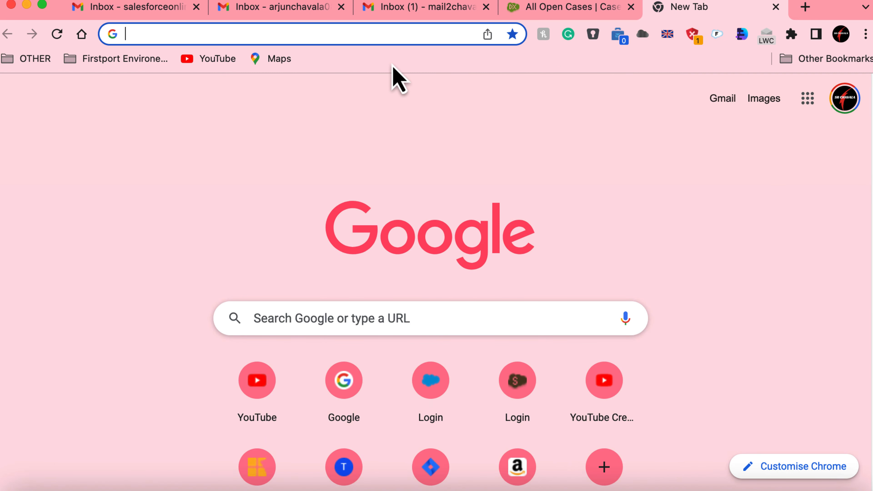
text(google.com)
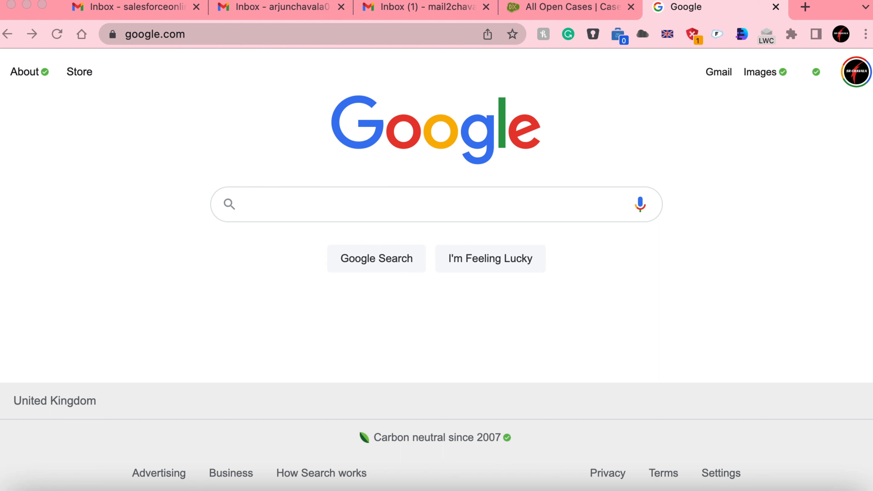
mouse_move(295, 196)
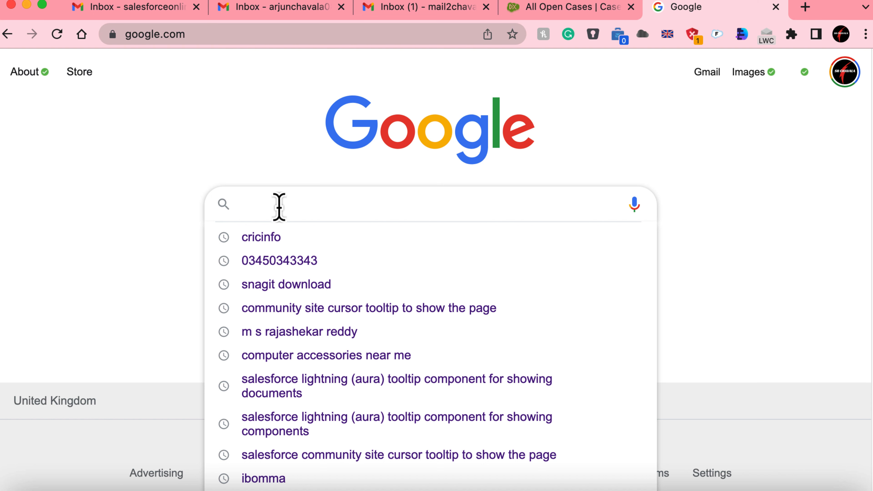
text(green red message icon)
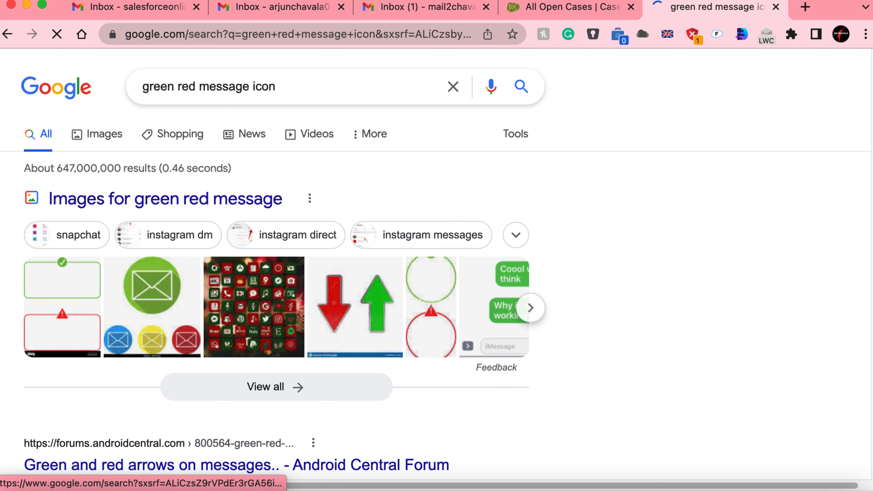
click(104, 133)
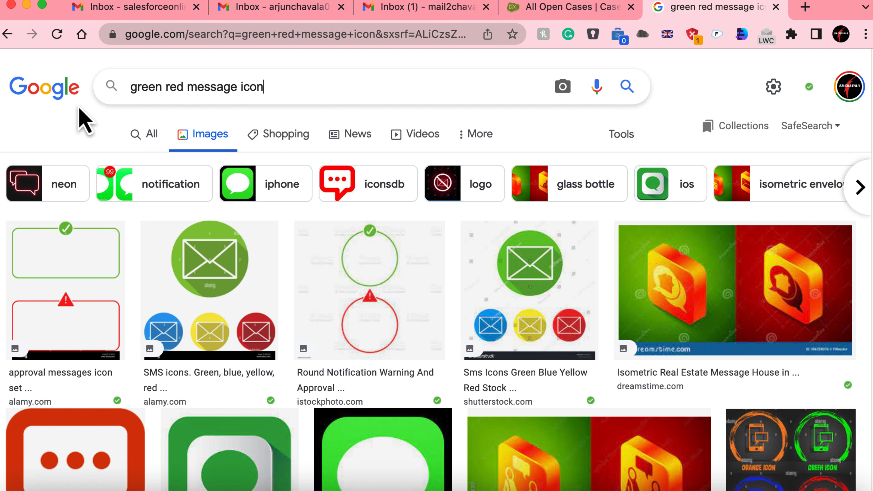
click(184, 86)
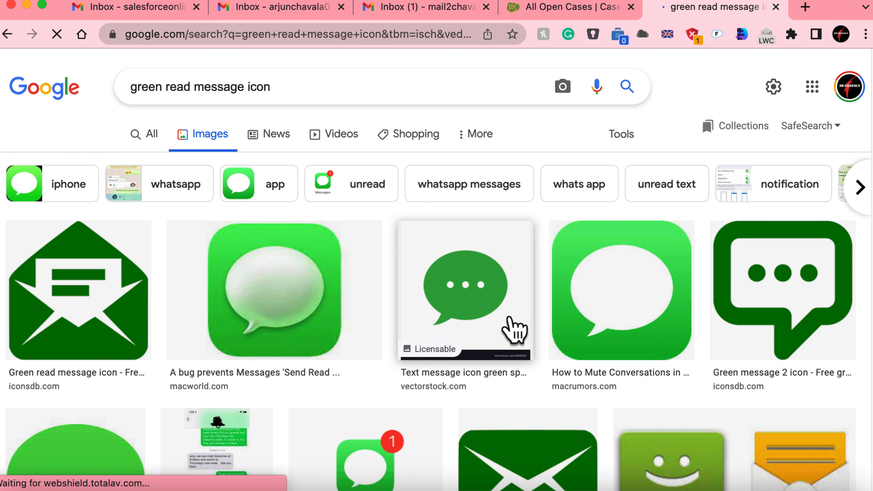
- Save the green envelope icon to Downloads, then search for and preview the red envelope icon
click(77, 291)
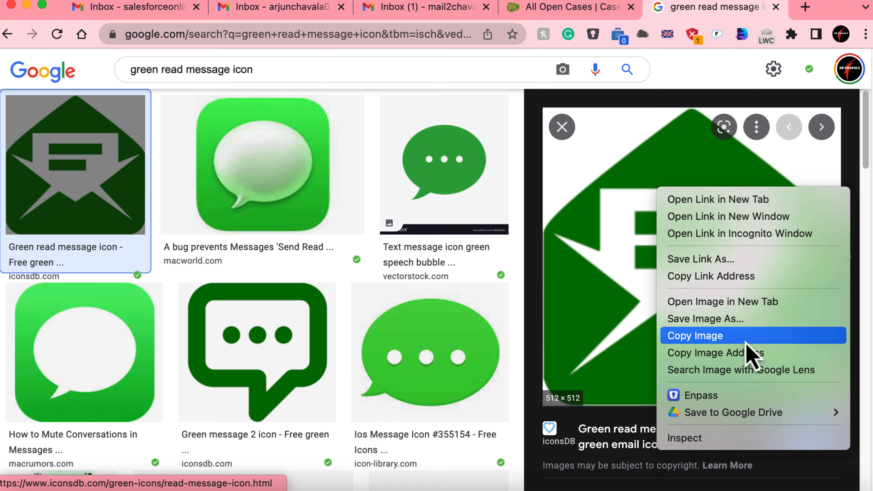
click(704, 319)
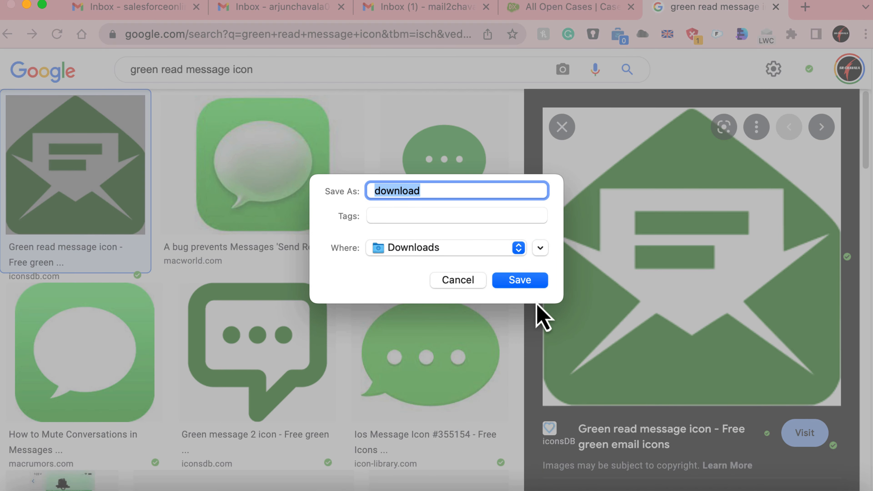
click(519, 280)
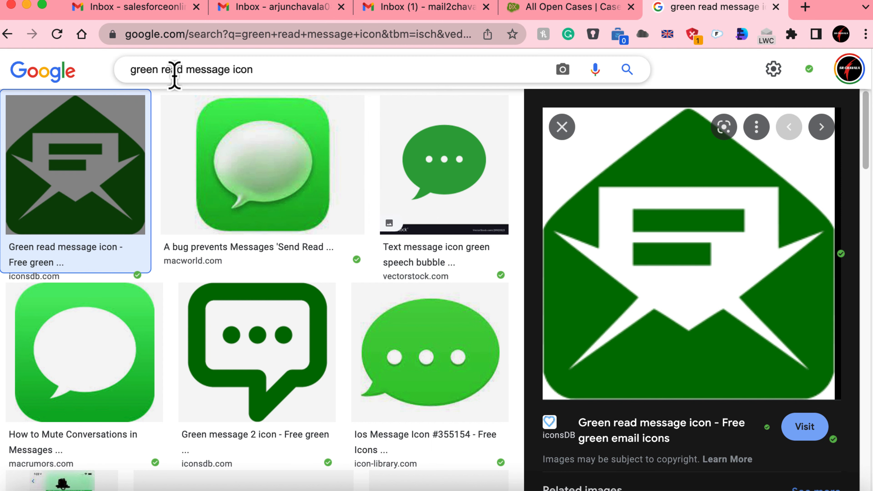
key(Backspace)
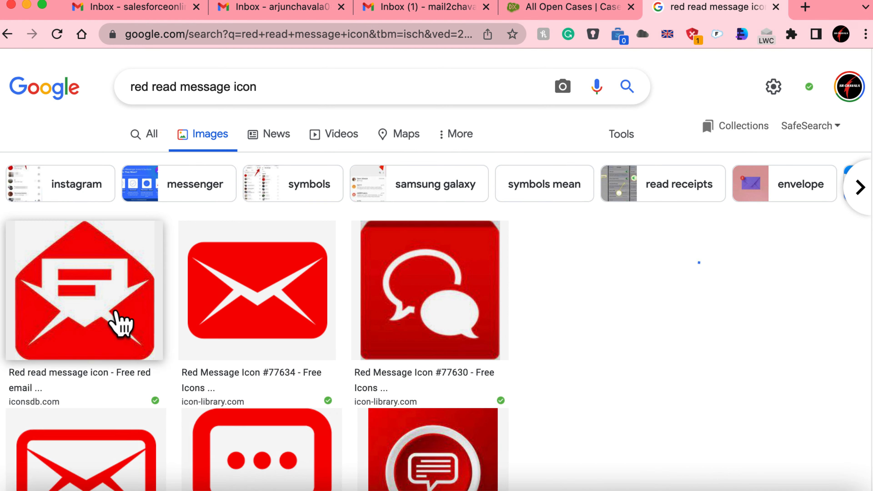
click(85, 290)
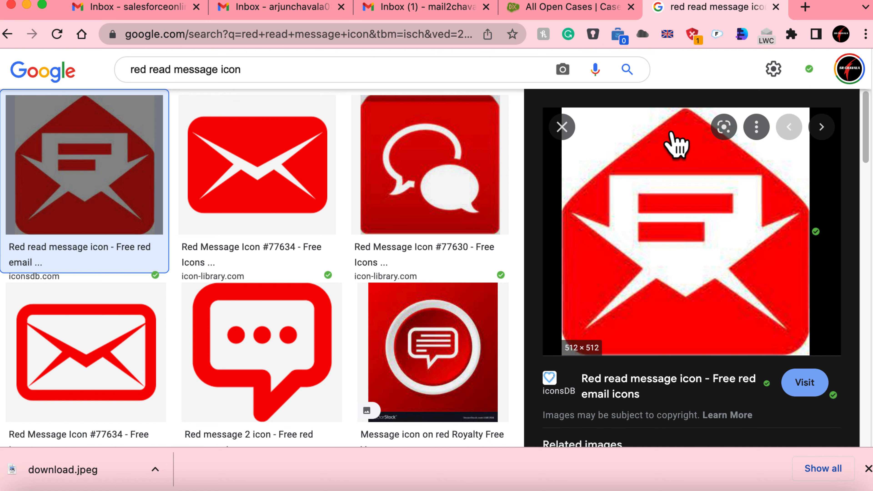
- Start a new static resource in Setup named EmailRead_icon
click(562, 126)
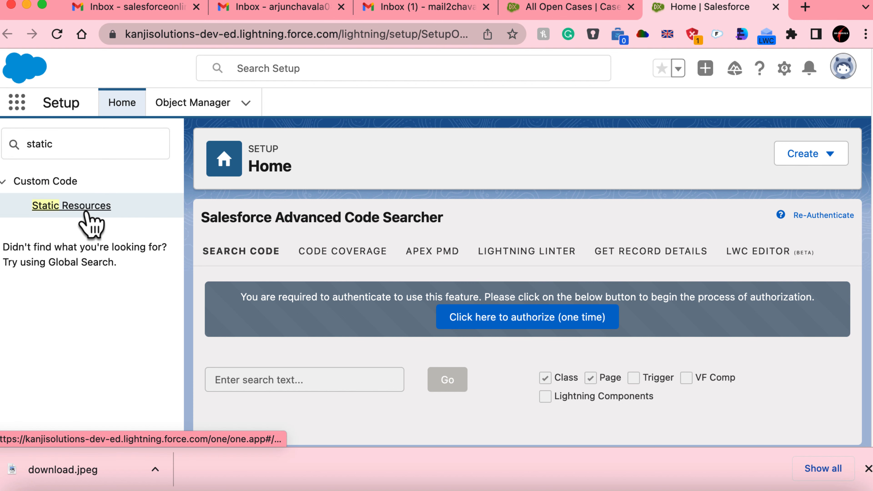
click(71, 206)
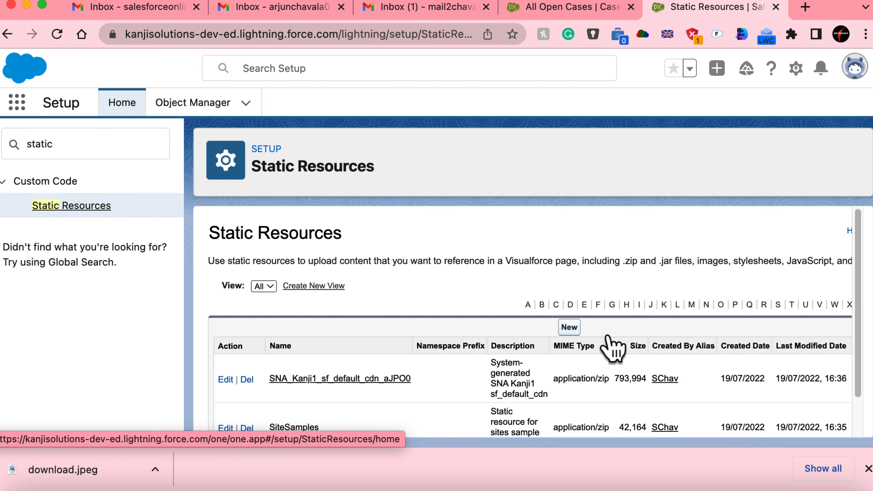
click(568, 327)
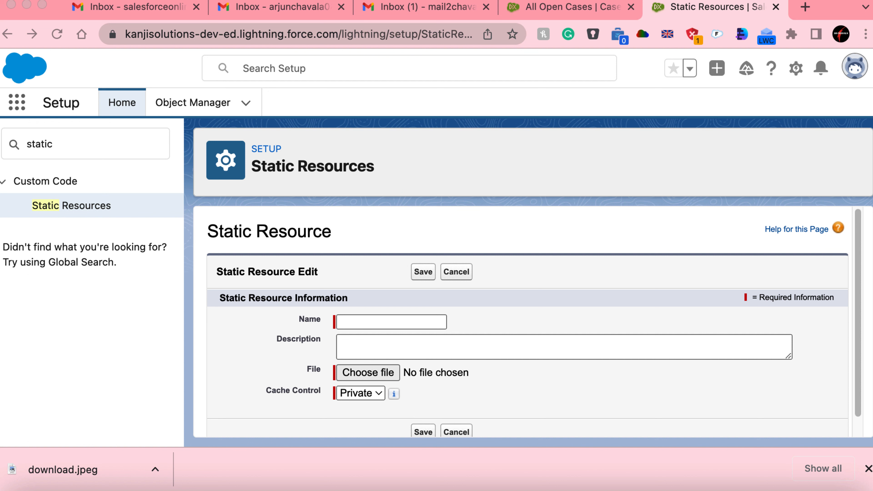
click(391, 322)
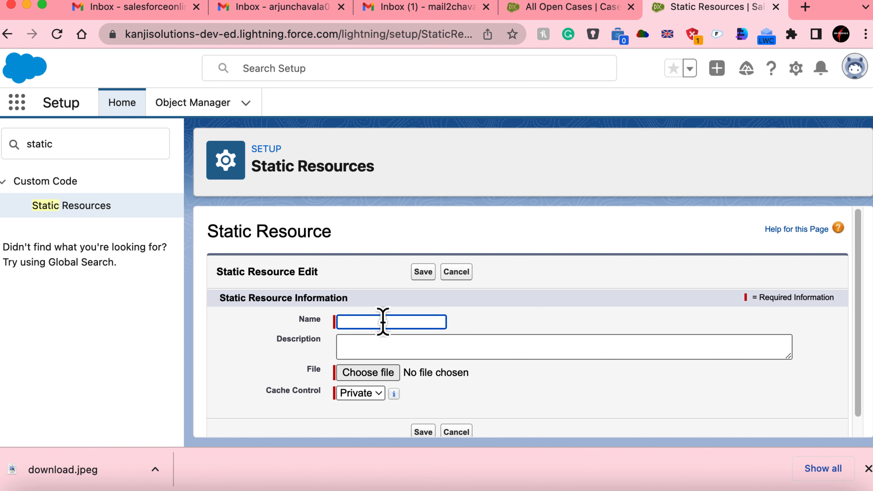
text(EmailRead_)
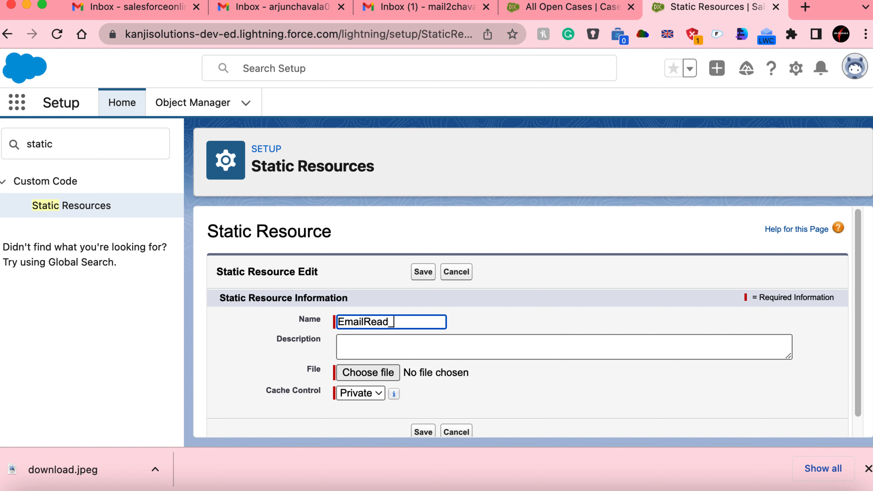
text(ico)
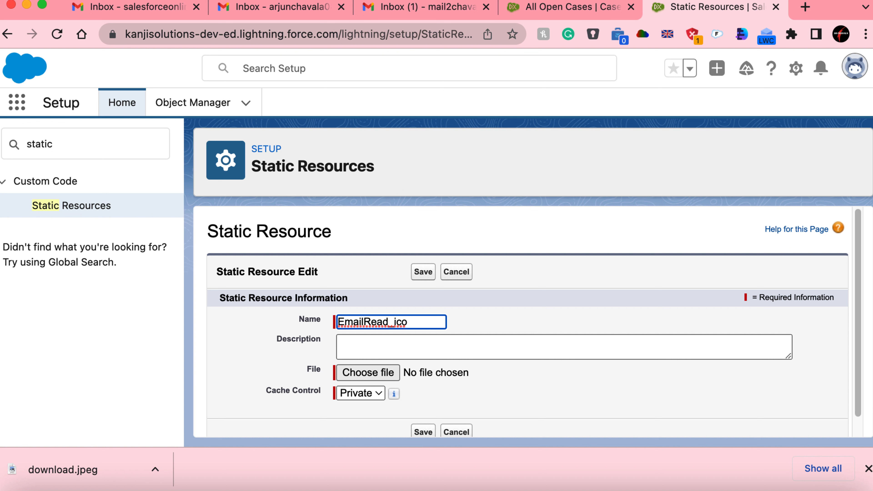
text(n)
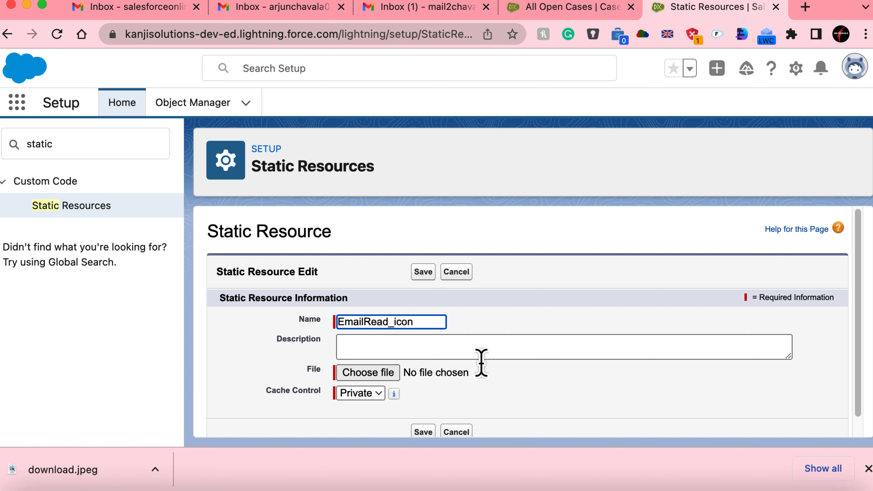
- Set Cache Control to Public and attach EmailRead_Icon.png from Downloads
click(360, 392)
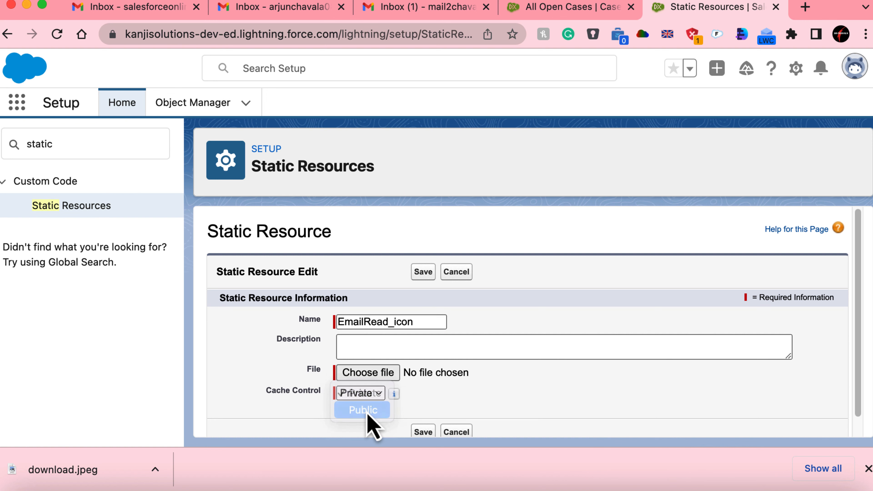
click(367, 372)
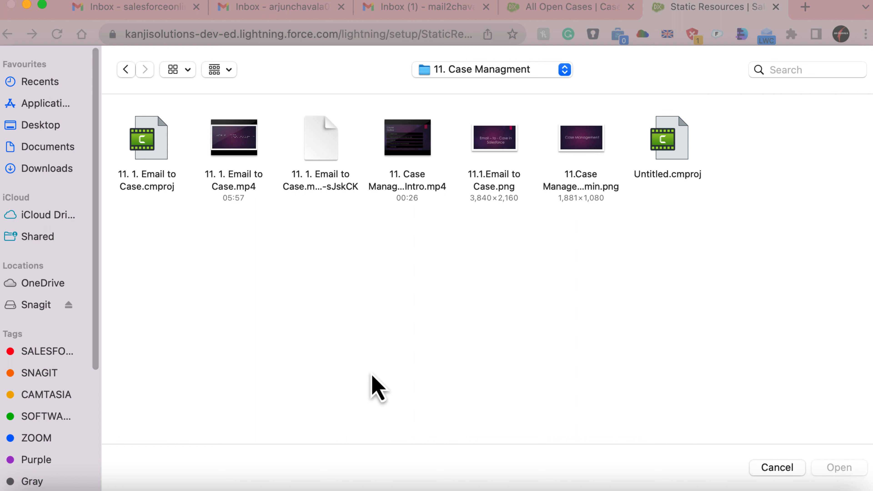
click(46, 168)
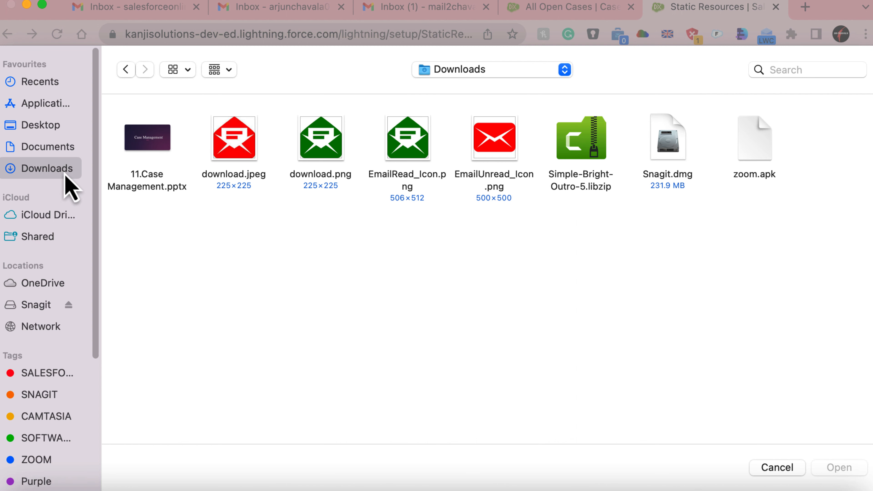
mouse_move(222, 330)
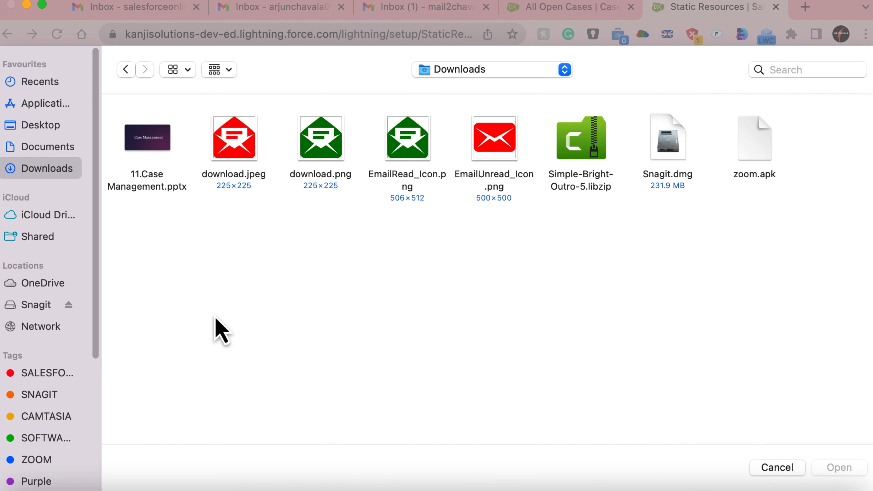
mouse_move(499, 137)
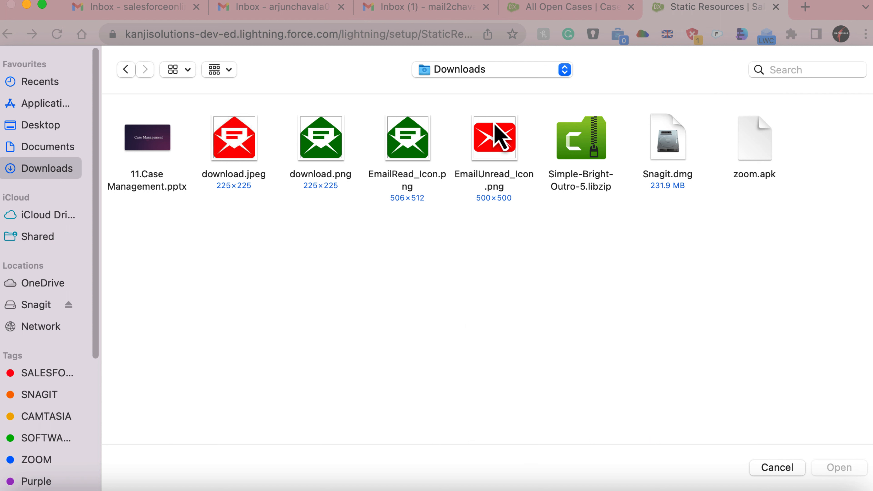
click(494, 137)
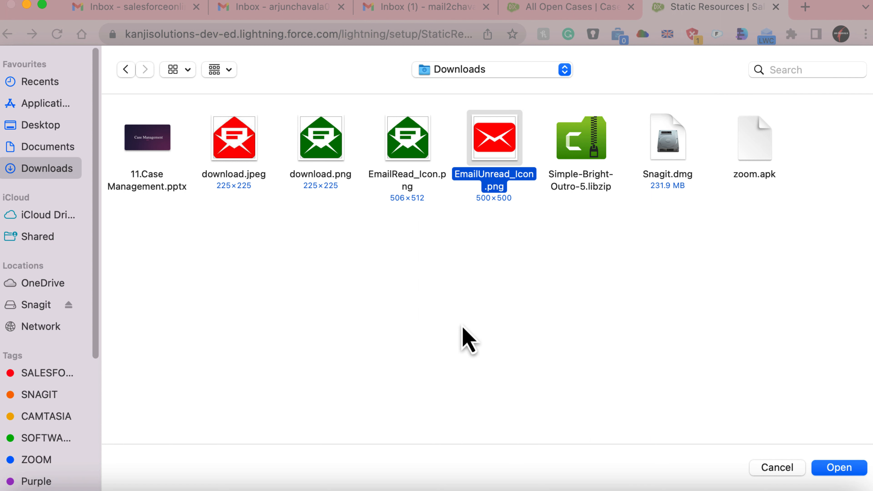
mouse_move(424, 188)
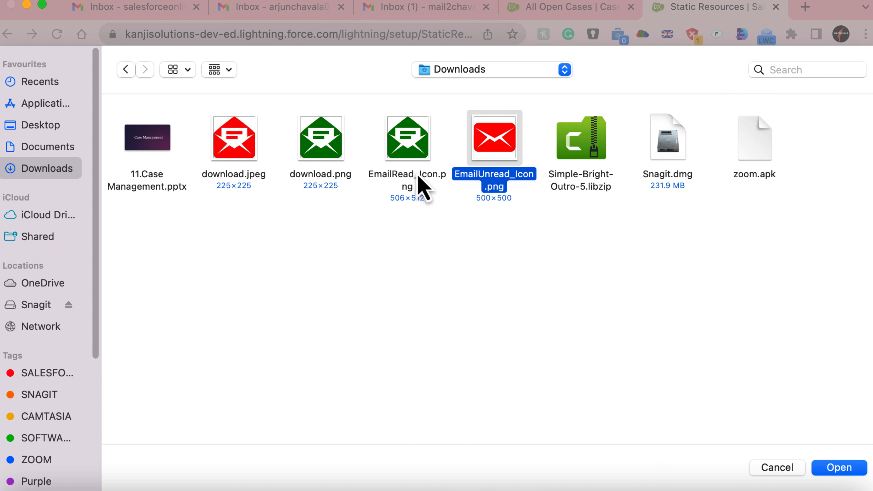
click(407, 137)
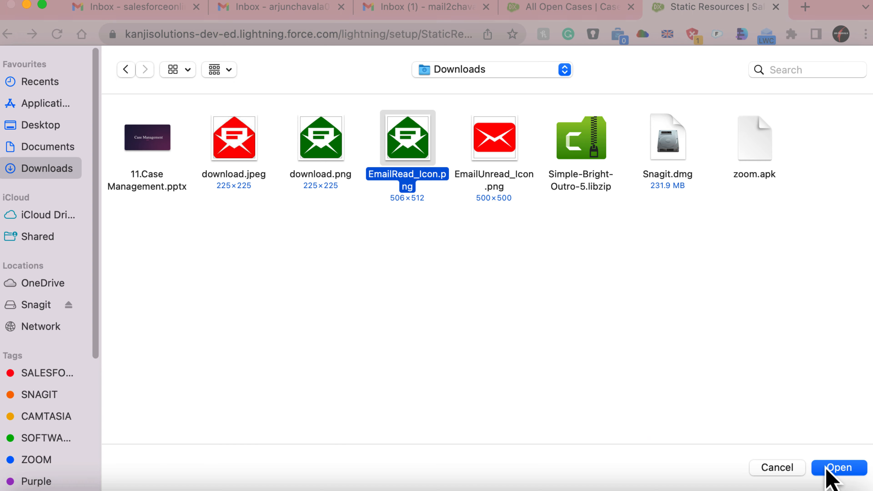
click(840, 467)
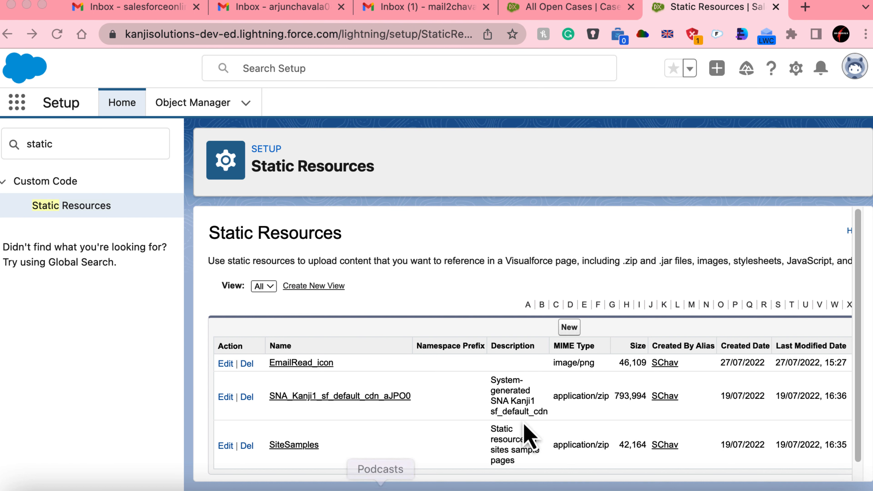
- Save a second publicly cached static resource EmailUnread_Icon holding EmailUnread_Icon.png
text(EmailUnread_Icon)
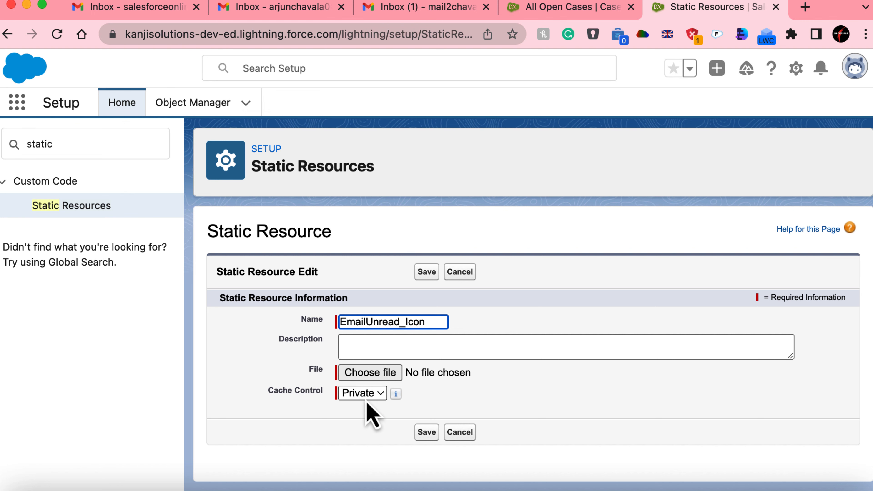
click(361, 393)
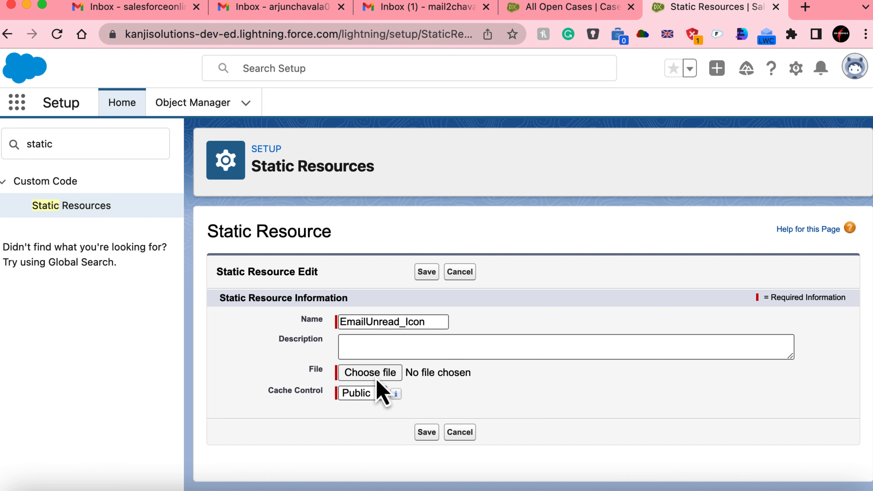
click(370, 372)
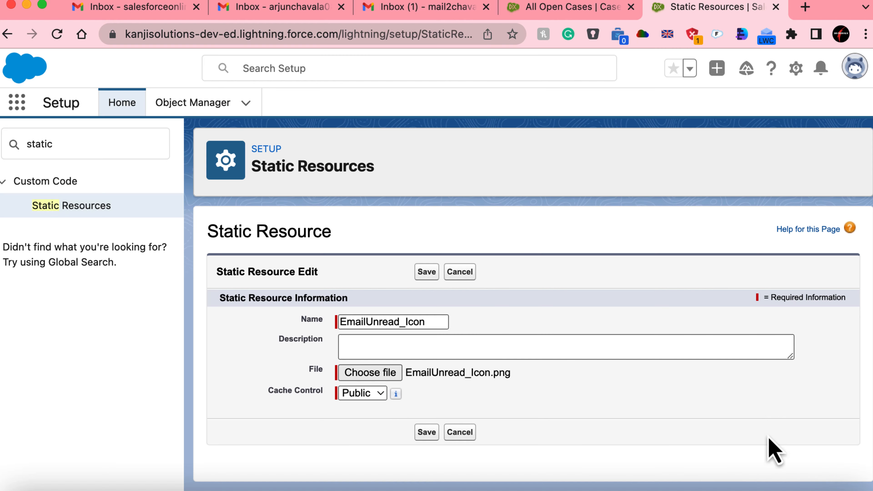
click(426, 432)
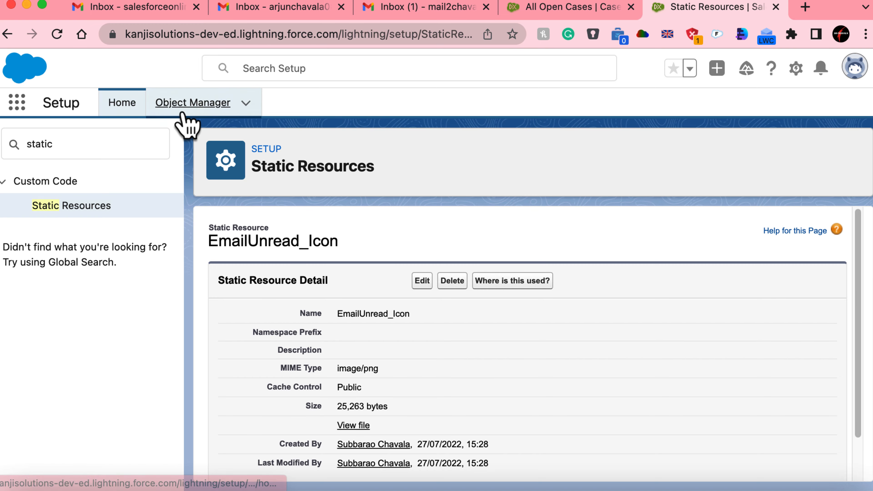
- Start a new custom field on the Case object's Fields & Relationships page
click(193, 102)
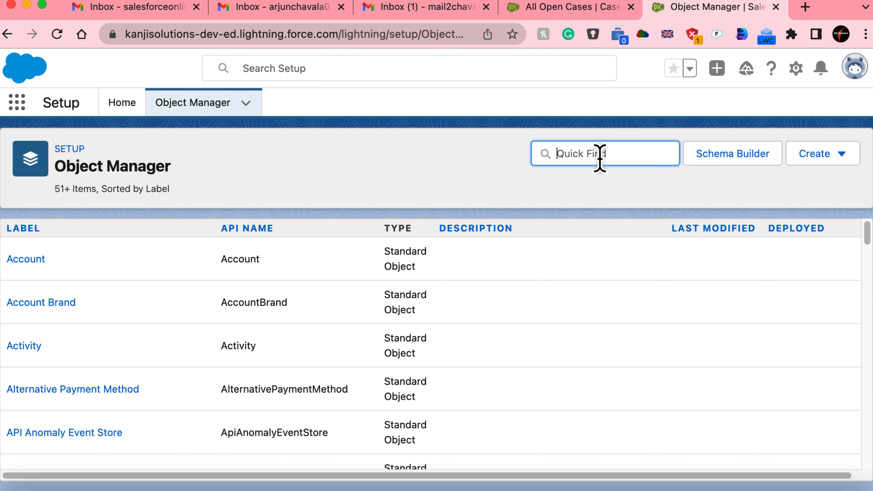
text(case)
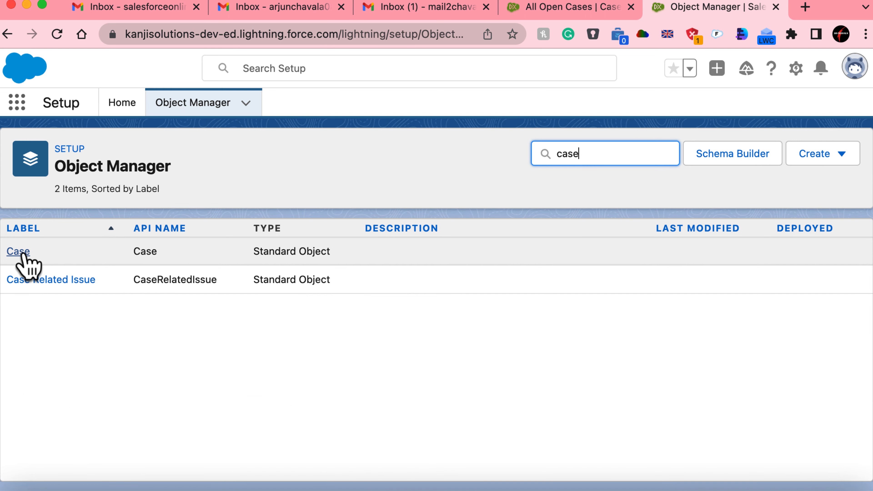
click(18, 251)
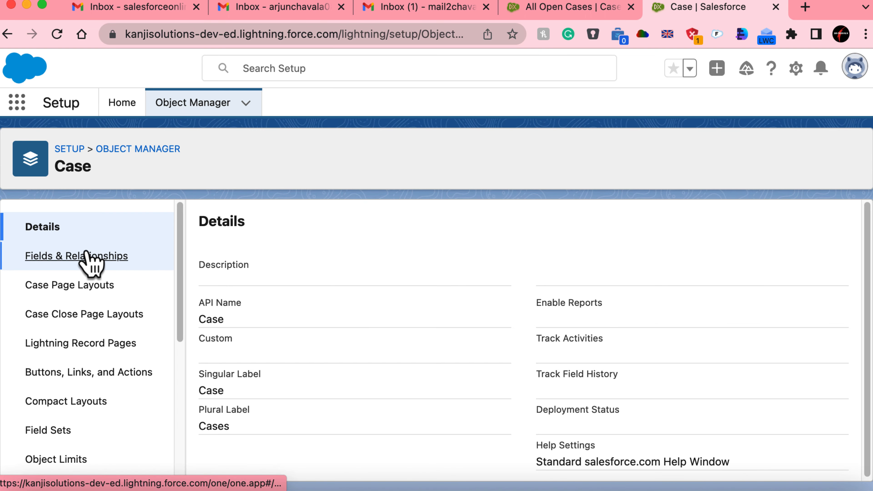
click(76, 255)
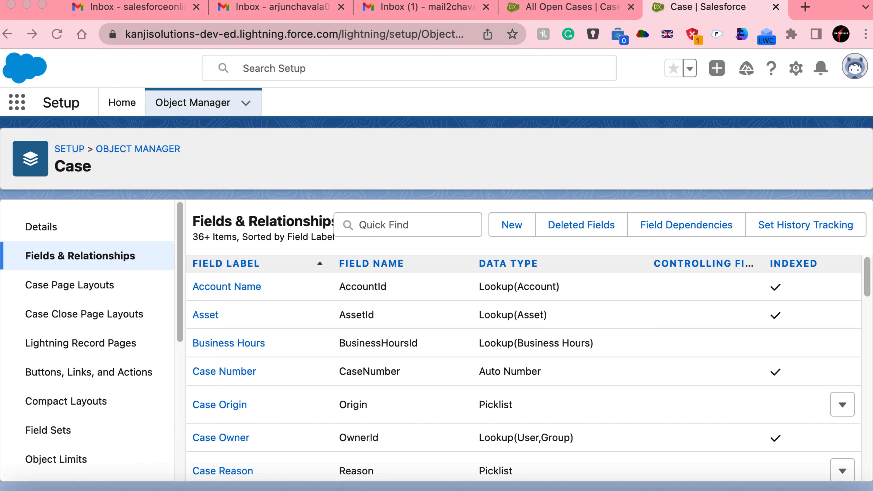
mouse_move(511, 224)
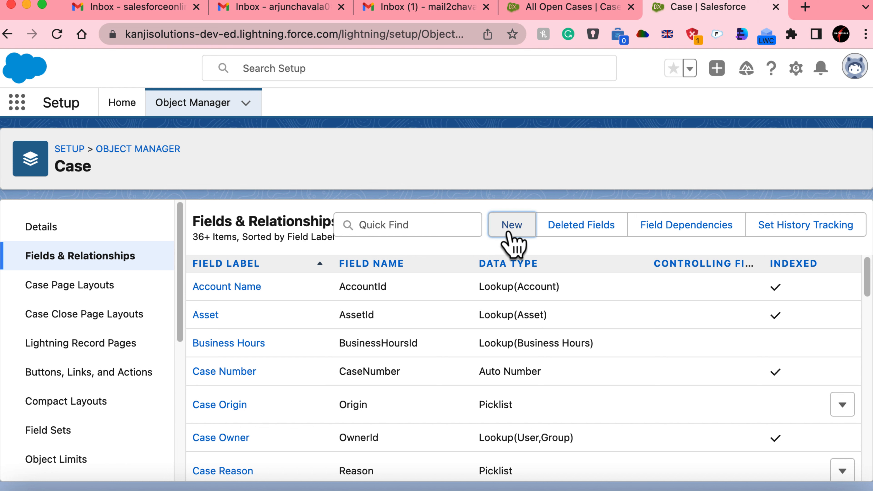
click(510, 225)
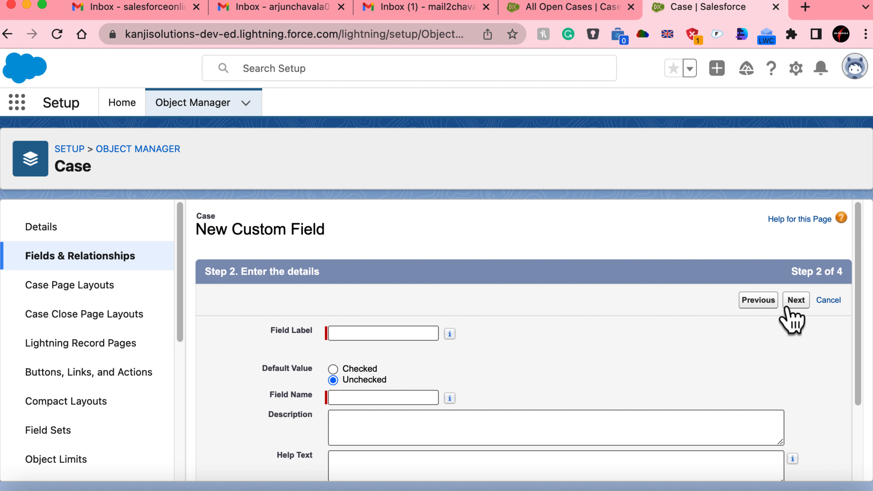
- Define checkbox field Has Unread Emails defaulting to Checked and continue through the field steps
text(Has)
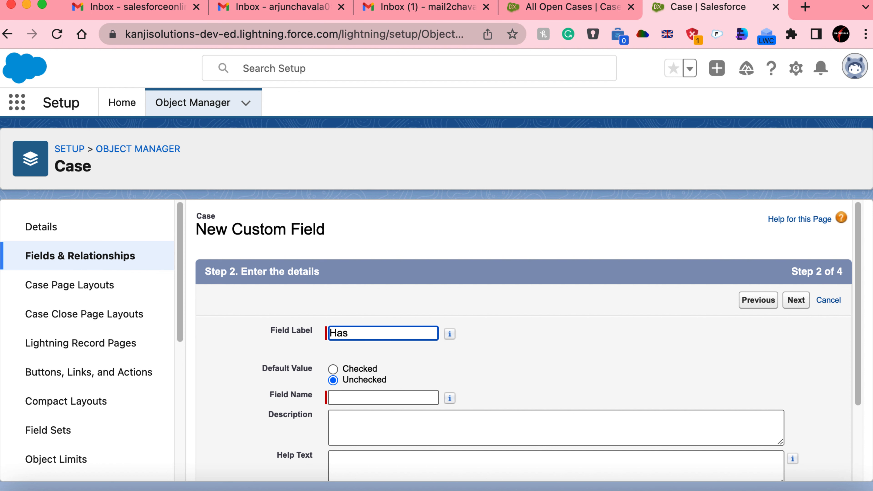
text(Unre)
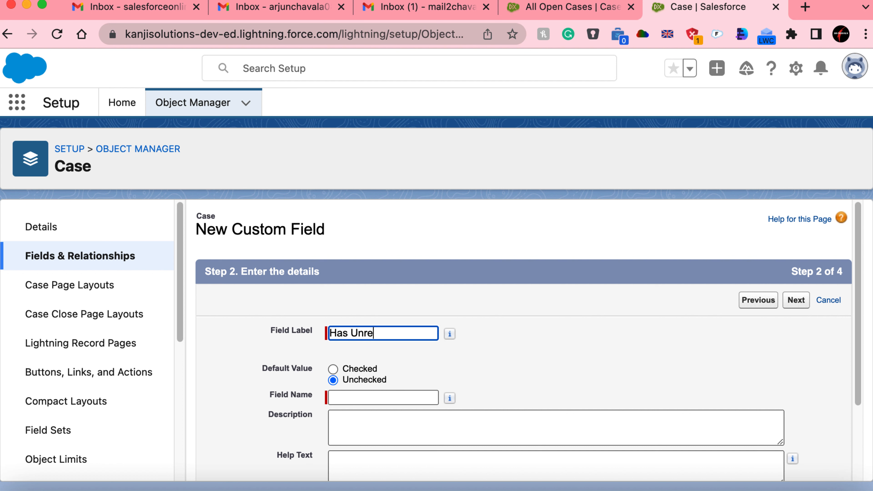
text(ad emails)
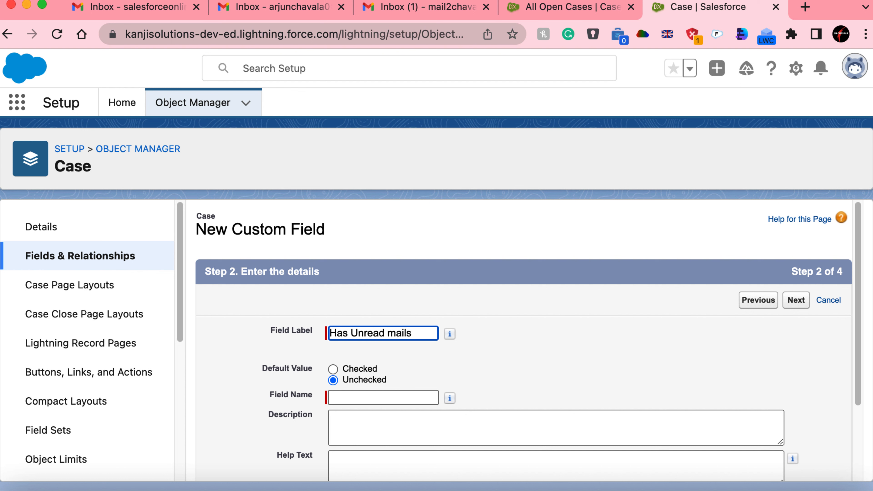
click(333, 369)
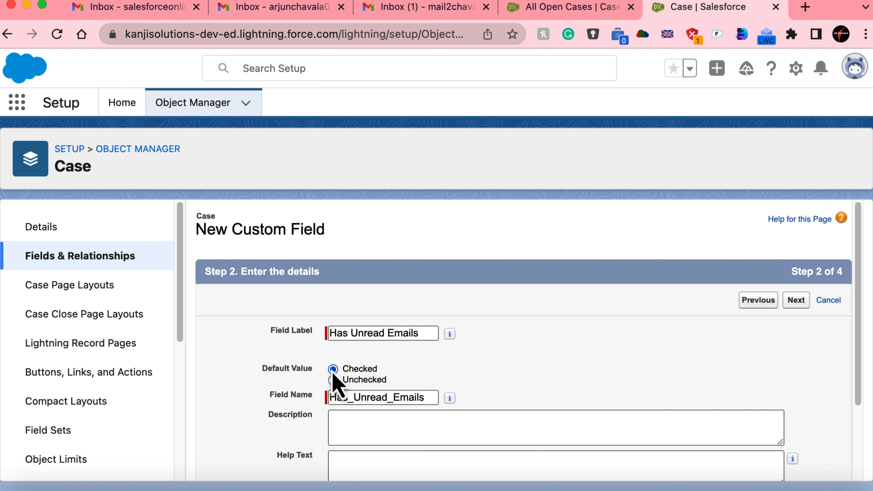
click(333, 369)
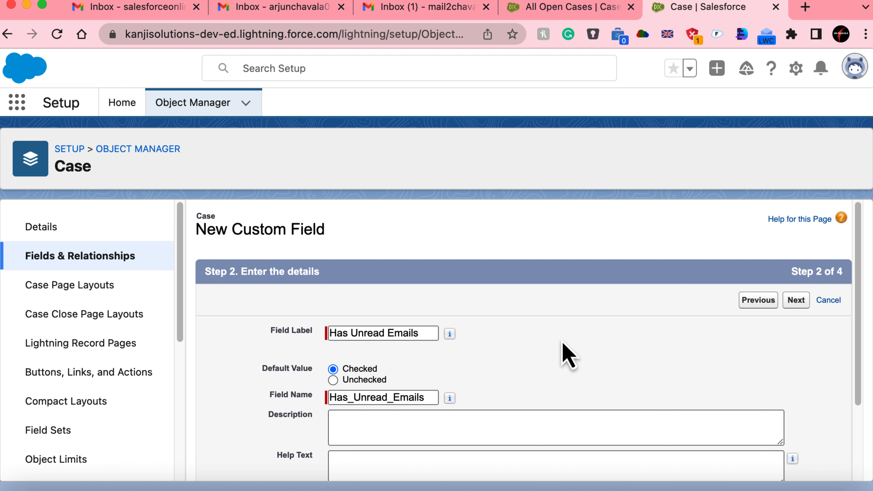
scroll(down, 3)
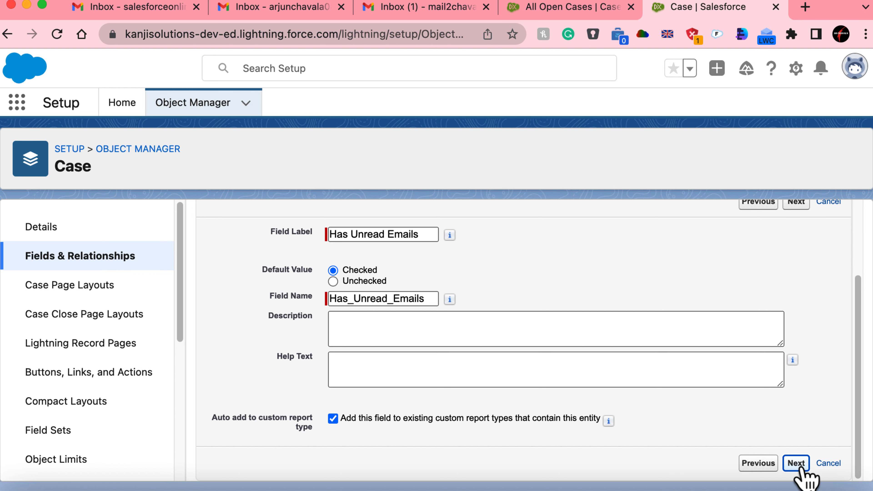
click(796, 463)
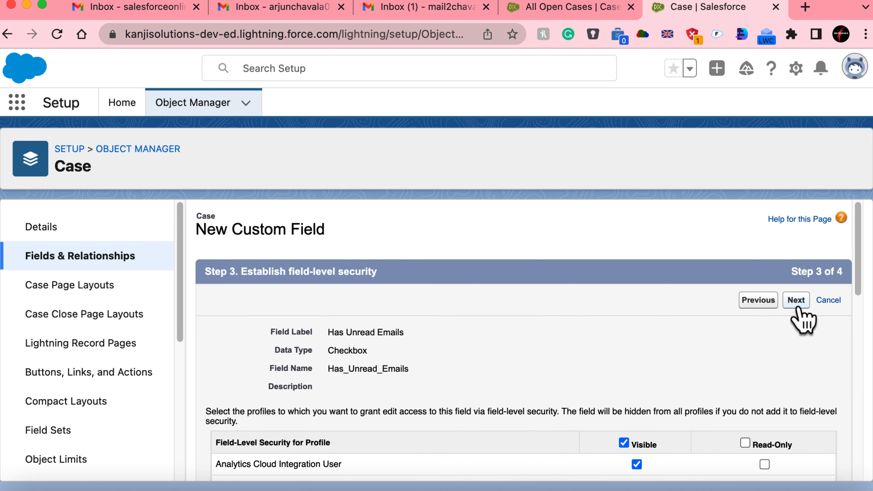
click(795, 300)
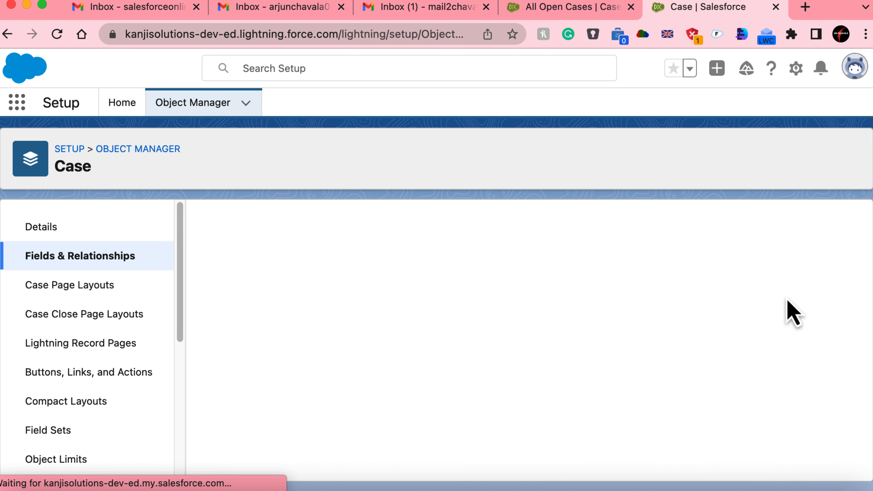
mouse_move(529, 239)
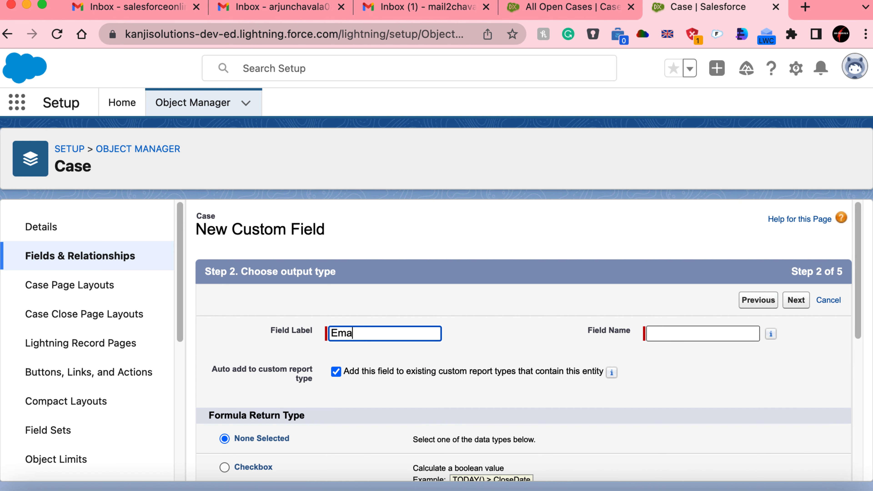
- Label the new formula field Email read/Unread Icon and move on to the formula editor
text(Email read/Unread Icon)
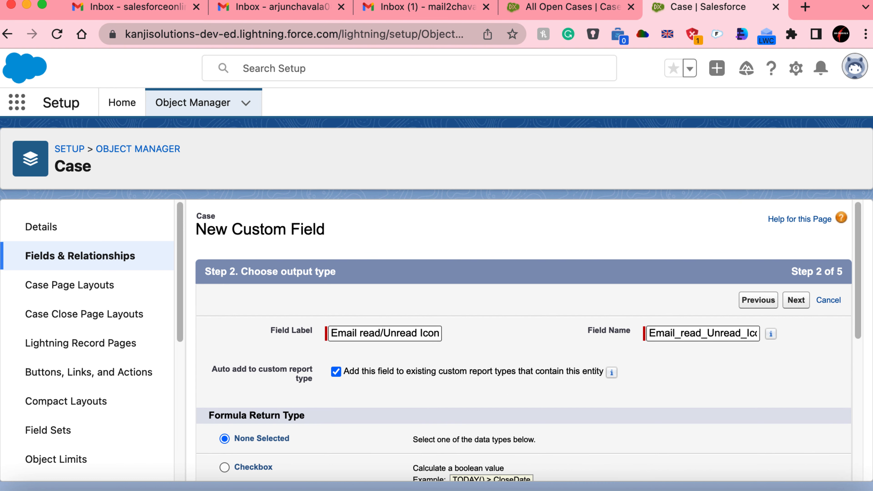
scroll(down, 3)
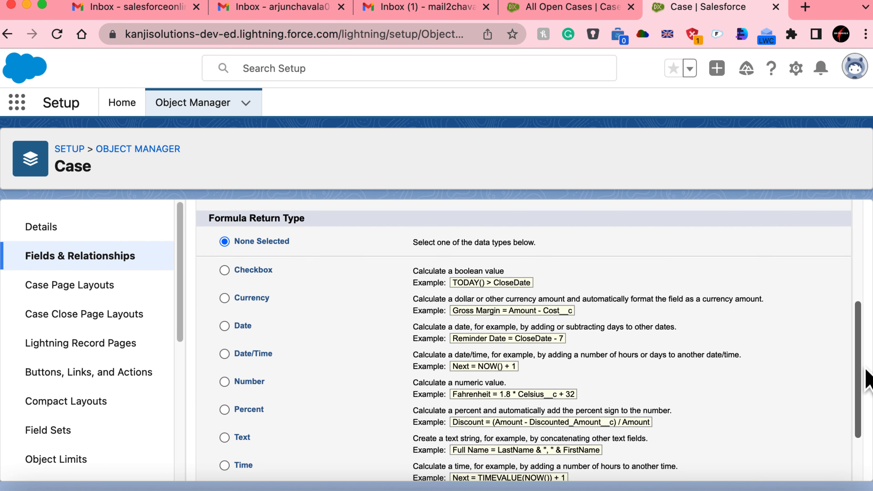
scroll(down, 3)
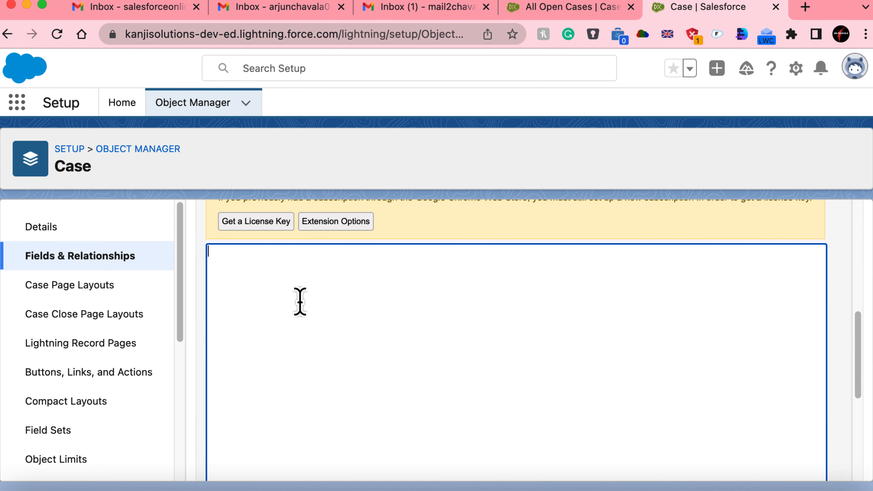
- Enter the formula start IF(Has_Unread_Emails__c, IMAGE( in the editor
text(IF)
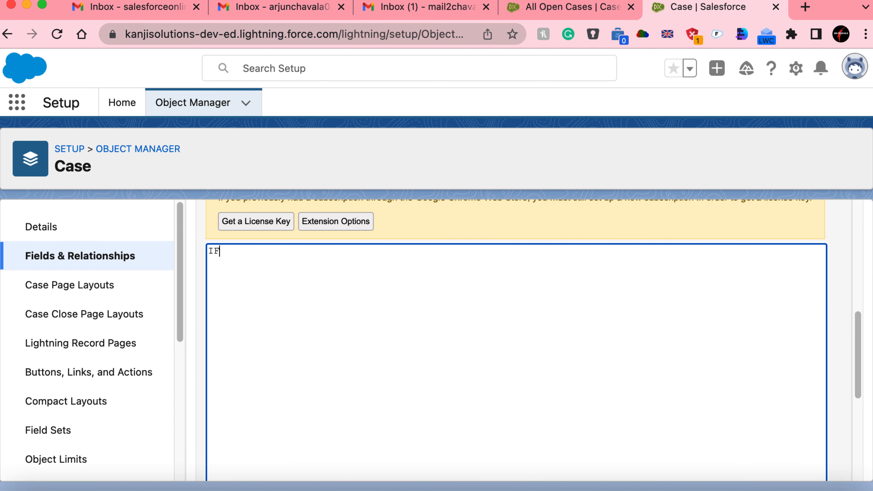
text(()
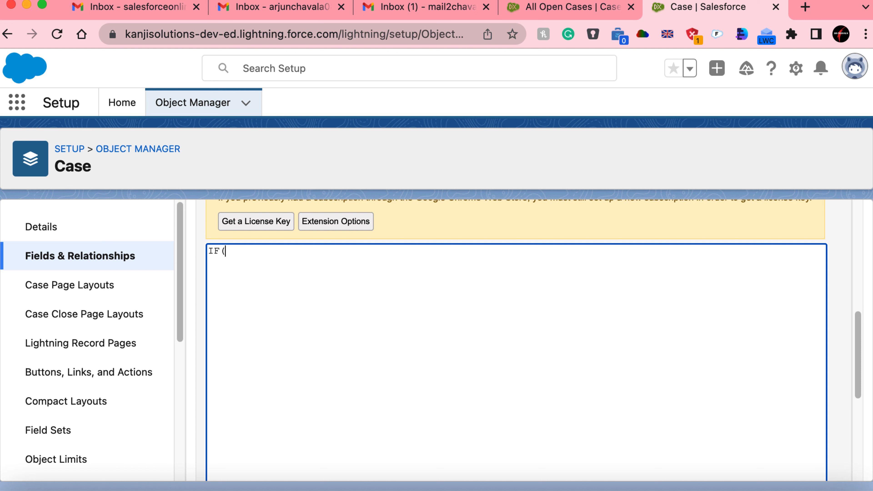
text(Has_)
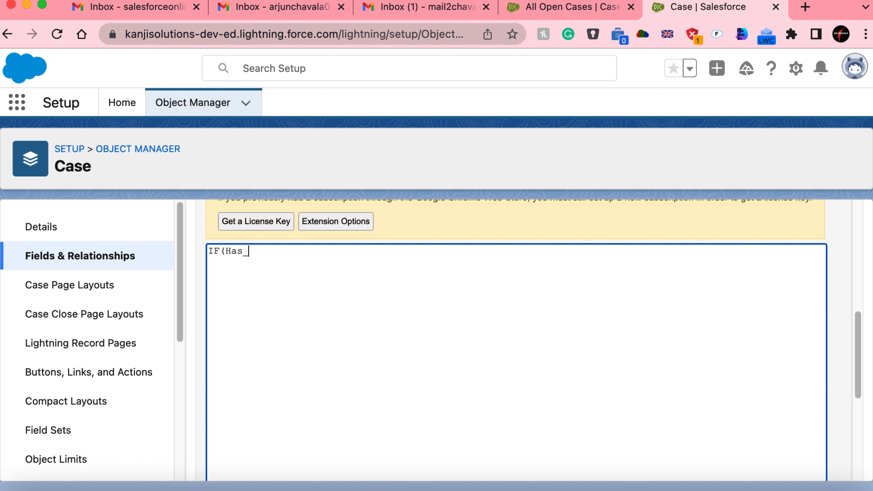
text(Unreas)
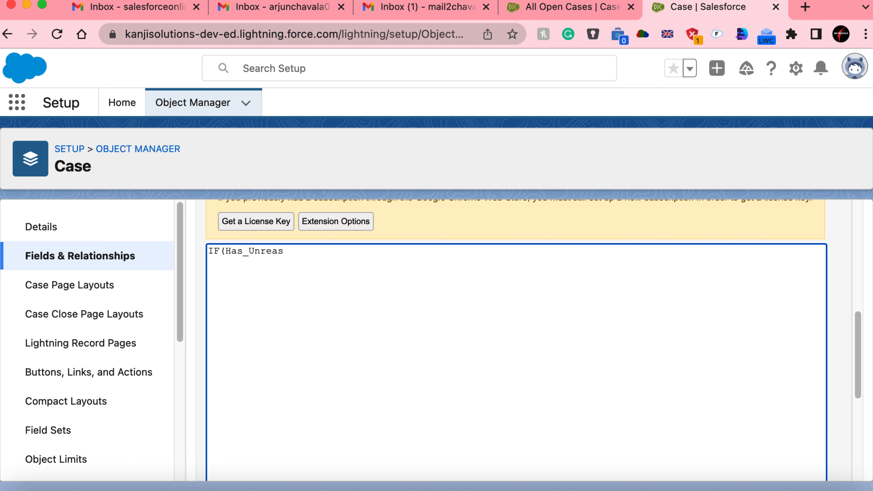
text(d_Emails)
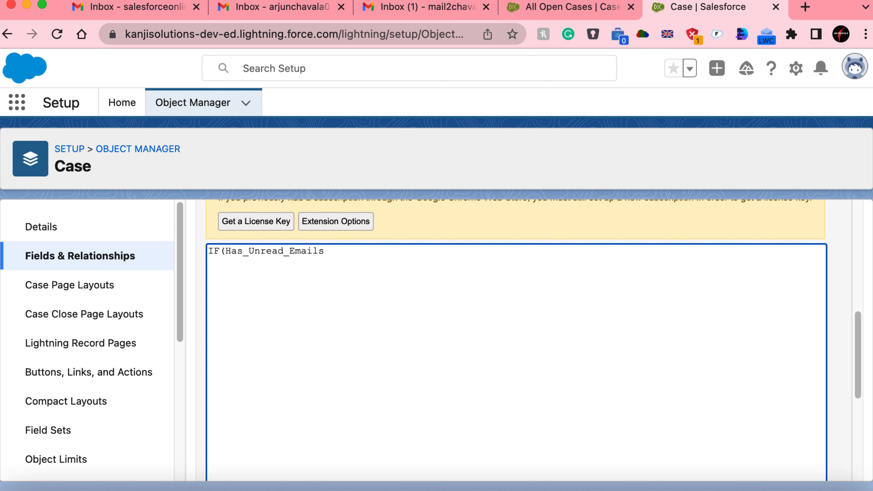
text(__c,)
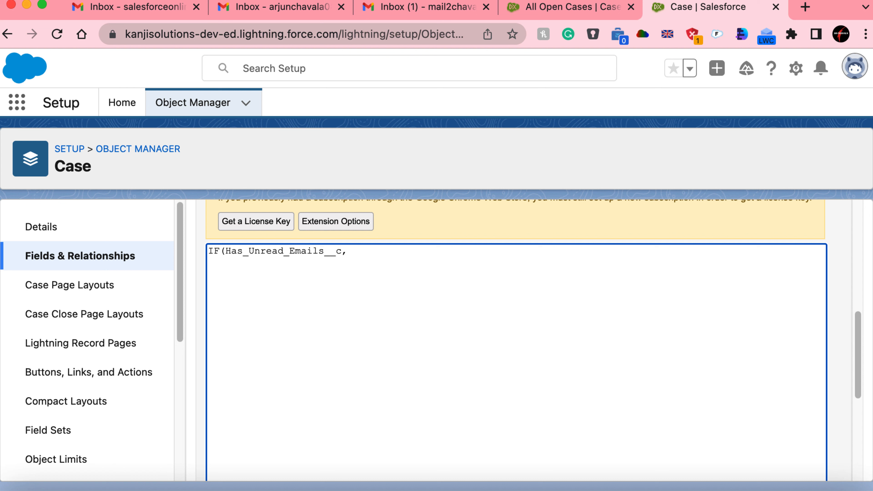
text(IM)
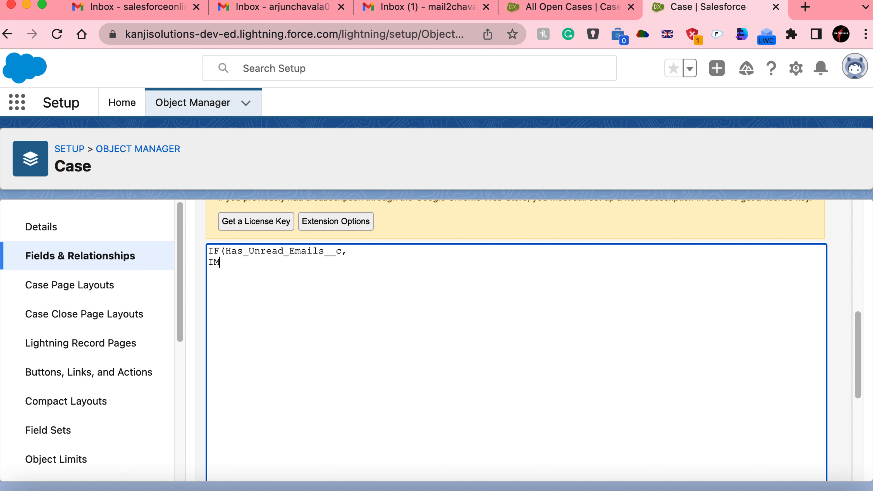
text(AGE()
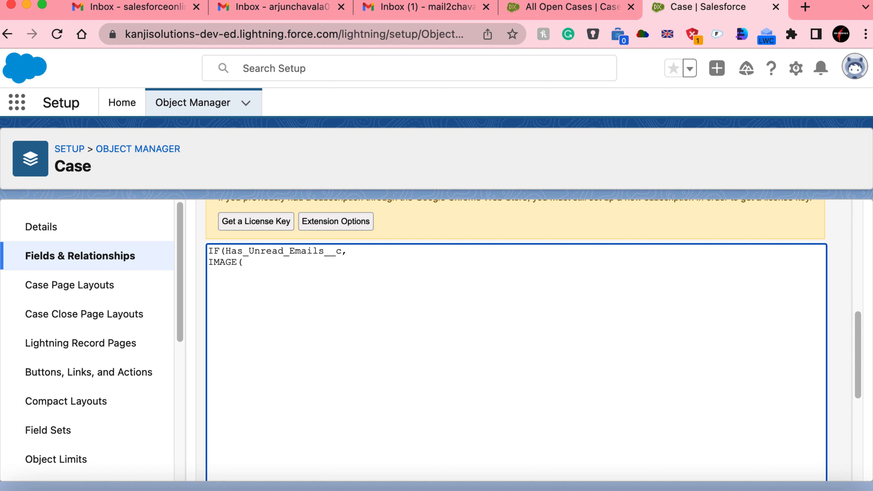
- Find Static Resources in Setup and open the EmailRead_icon resource details
click(567, 7)
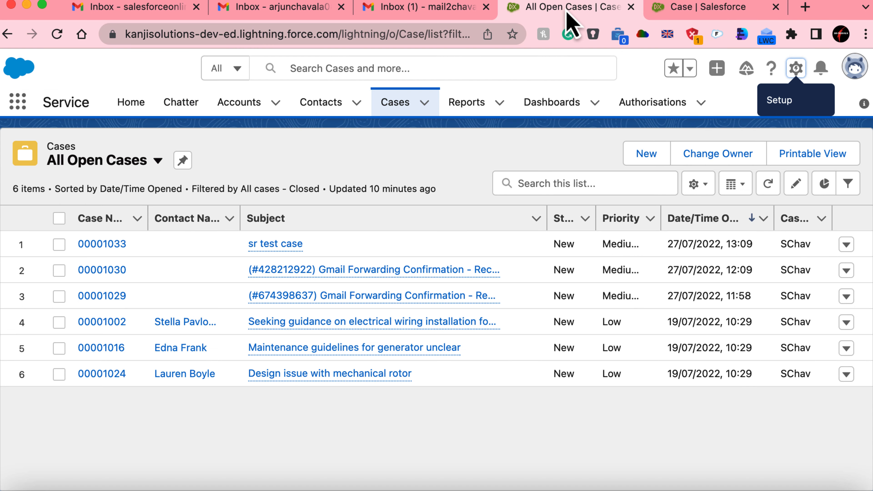
click(795, 68)
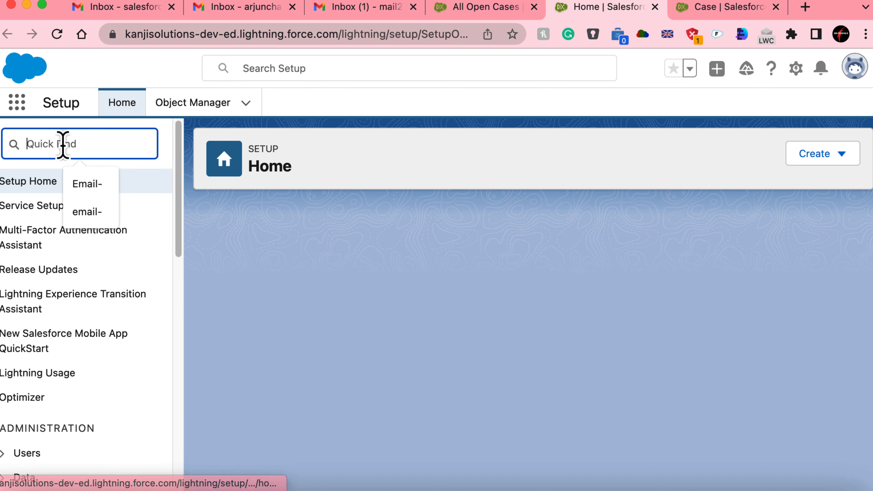
text(statu)
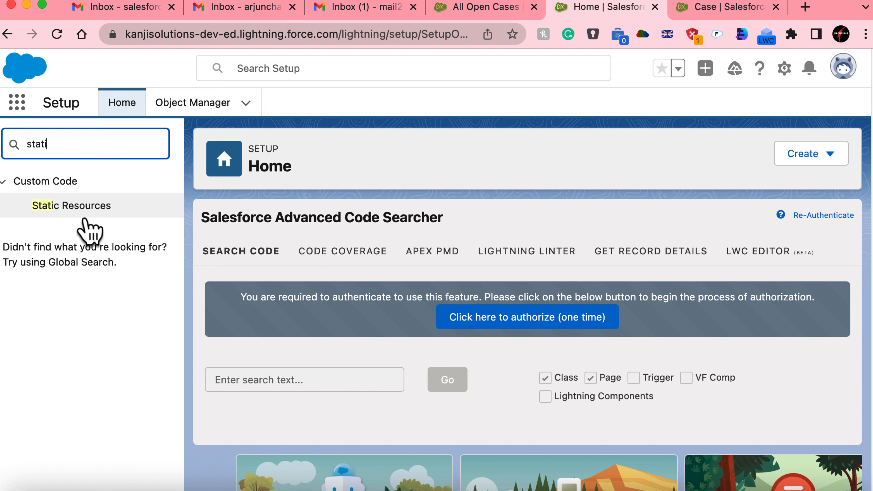
click(71, 205)
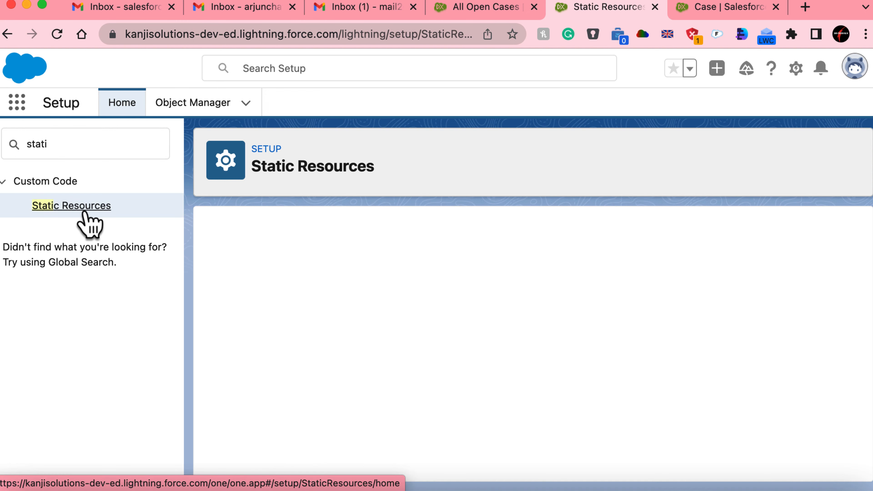
click(72, 206)
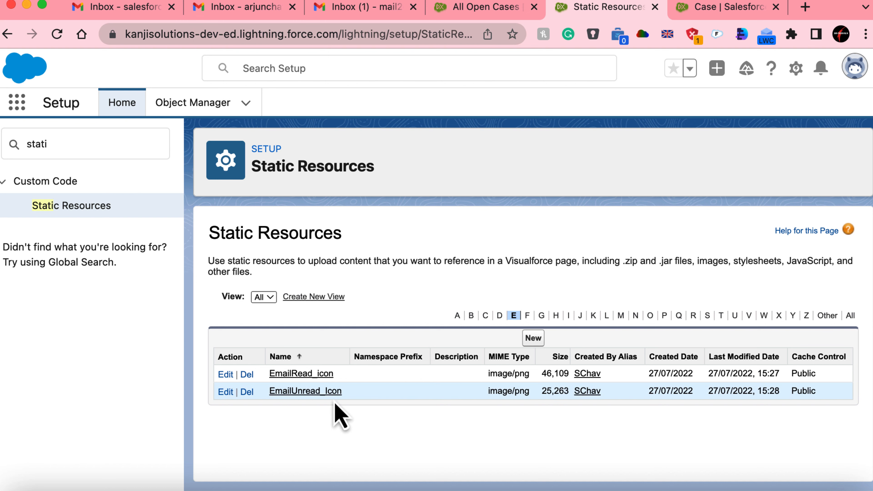
click(301, 373)
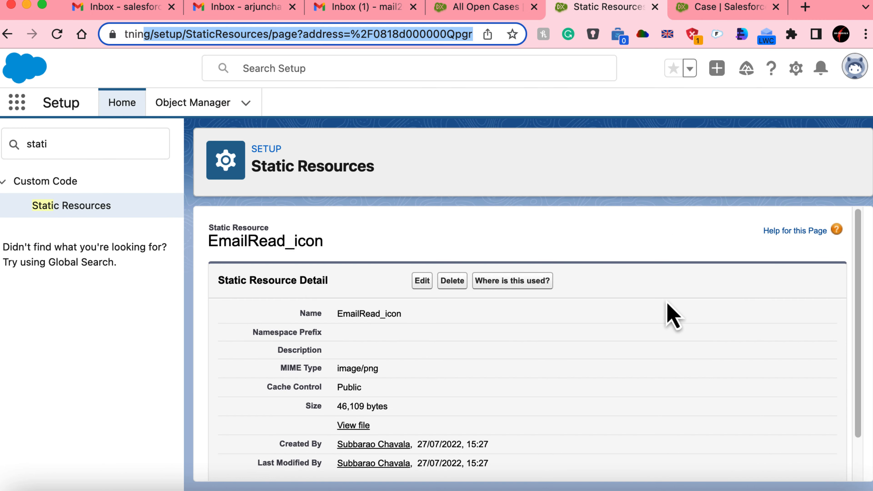
mouse_move(359, 446)
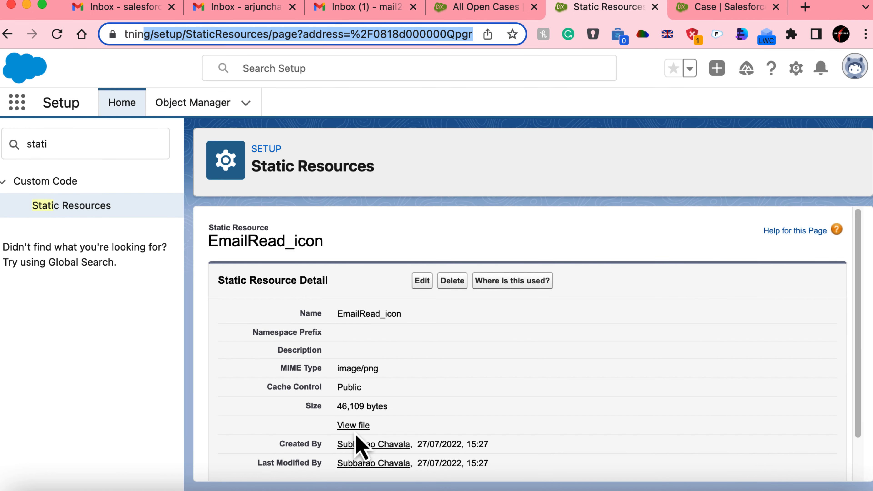
- Copy the EmailRead_icon View file link address and bring it back to the formula editor
right_click(353, 424)
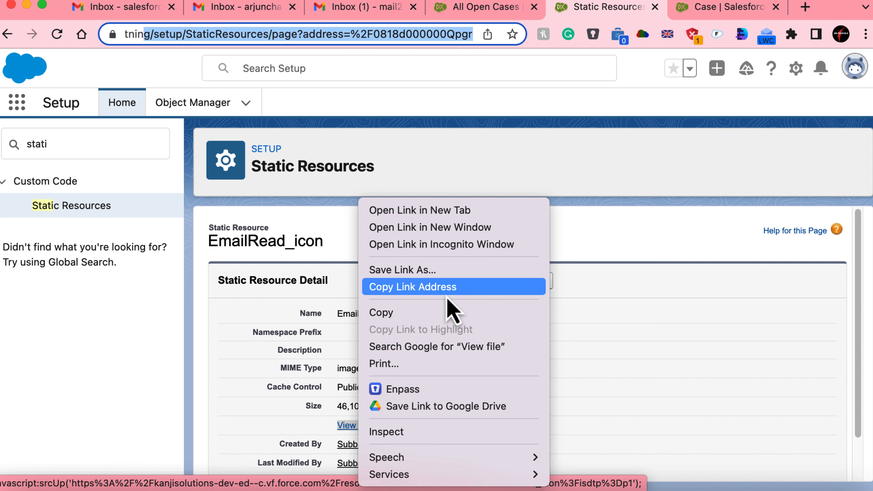
click(412, 286)
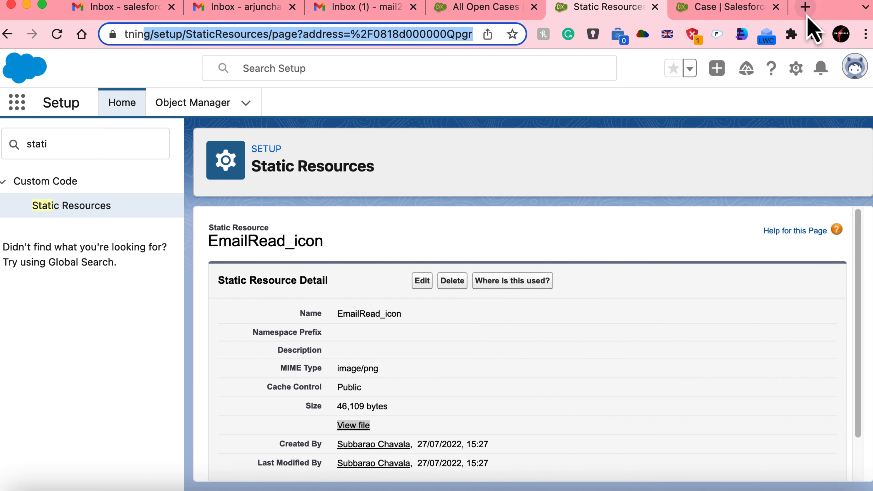
click(804, 8)
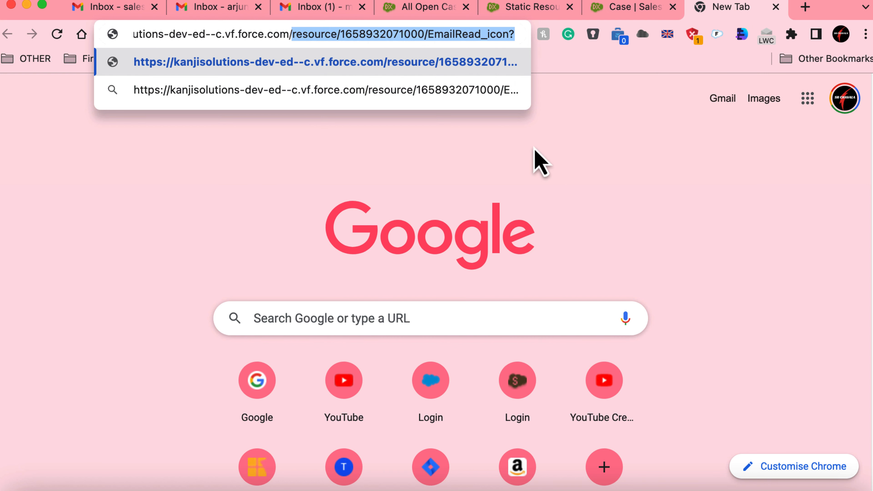
click(632, 7)
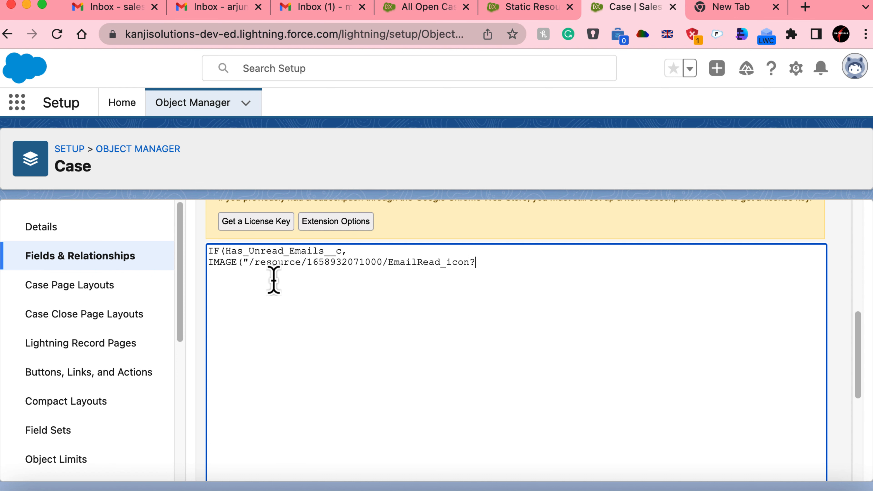
mouse_move(409, 278)
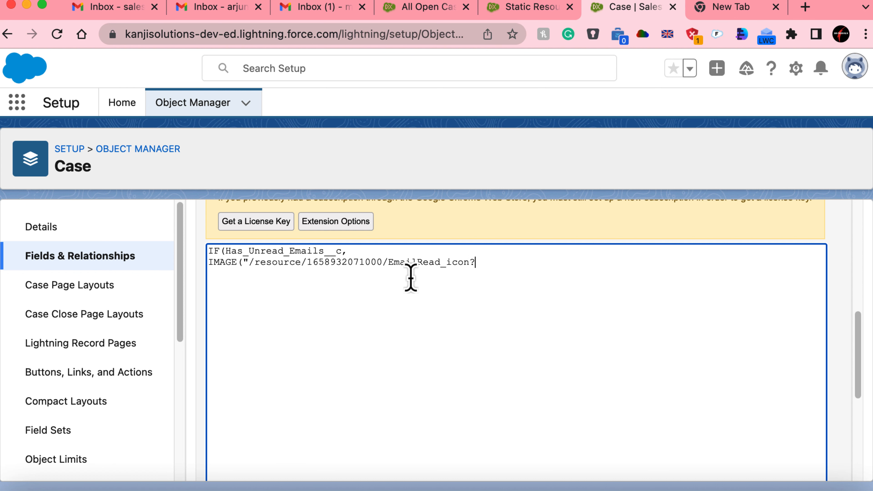
- Complete the first IMAGE call with ","EmailUnread",45,45 after the resource path
text(")
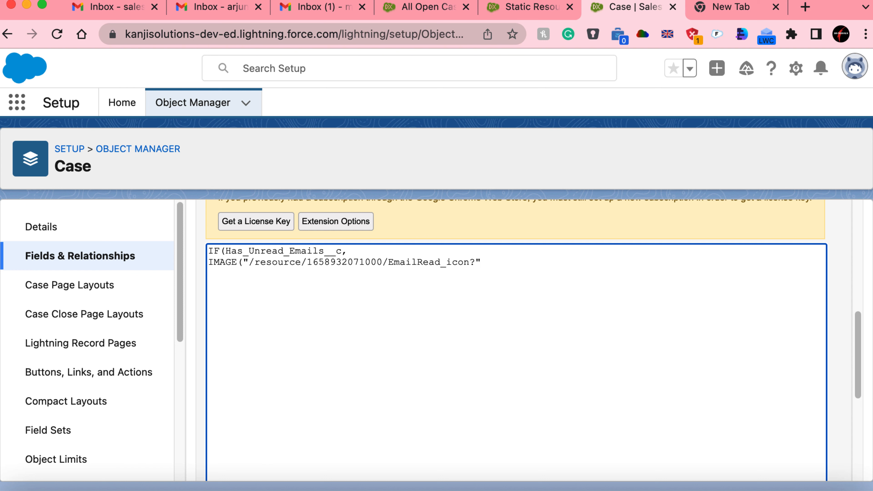
text(,)
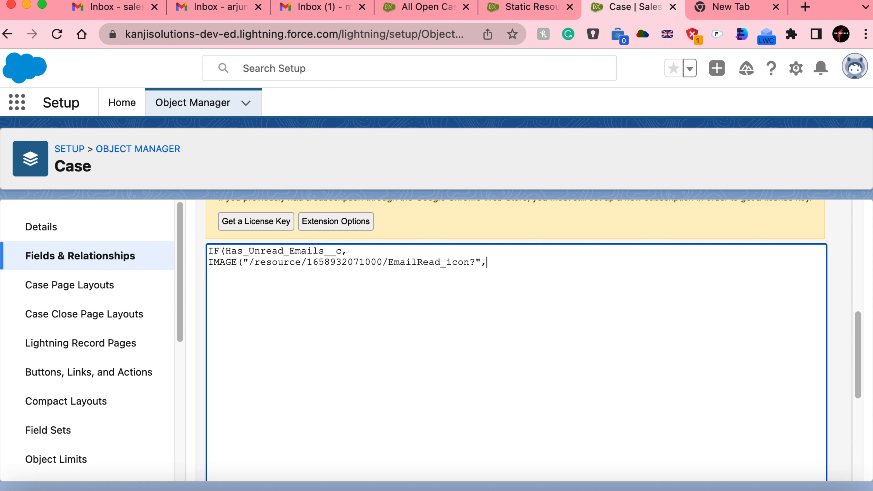
text("")
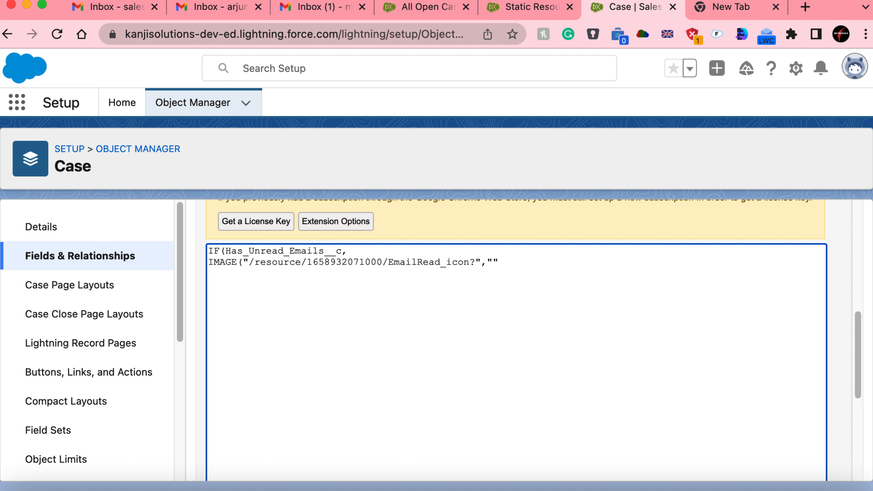
text(Email)
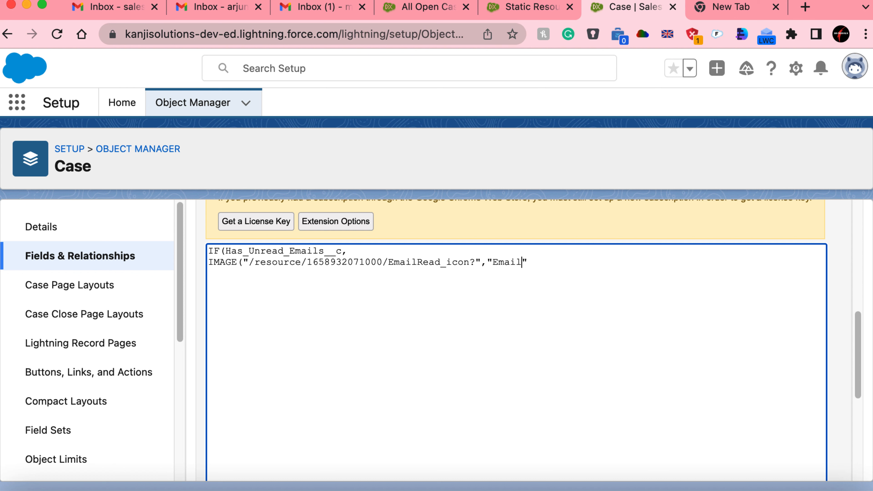
text(Unr)
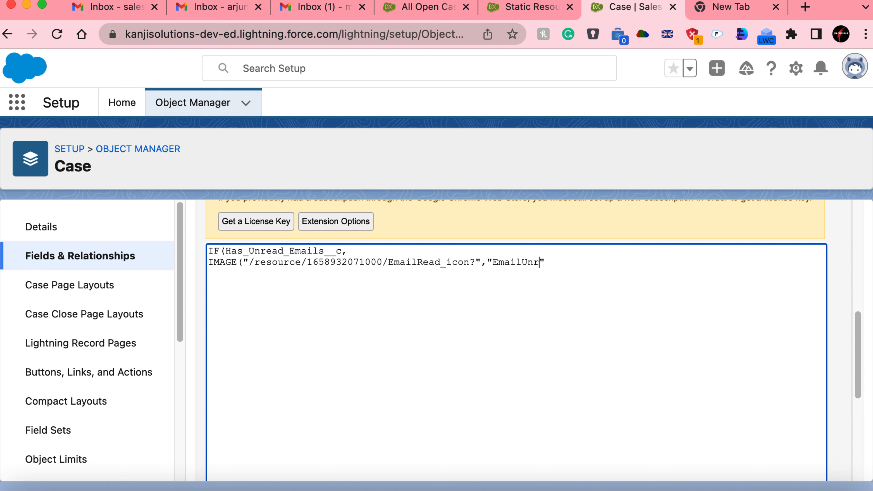
text(ead)
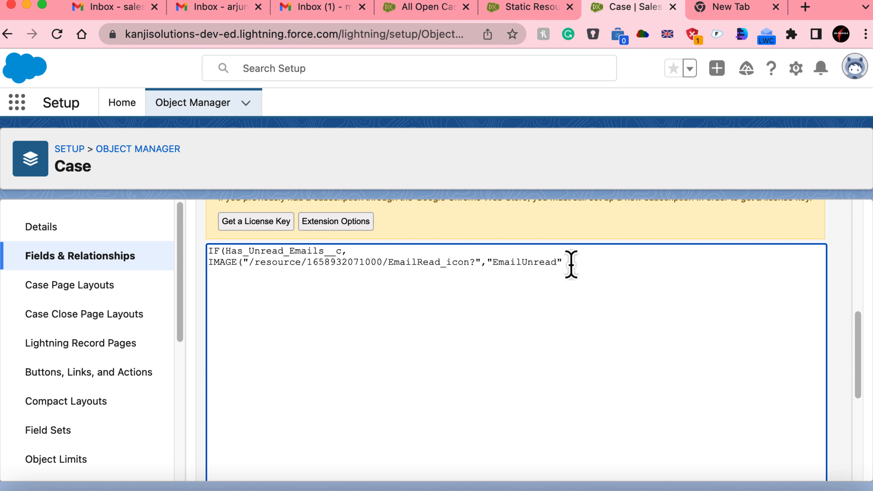
text(,45,45)
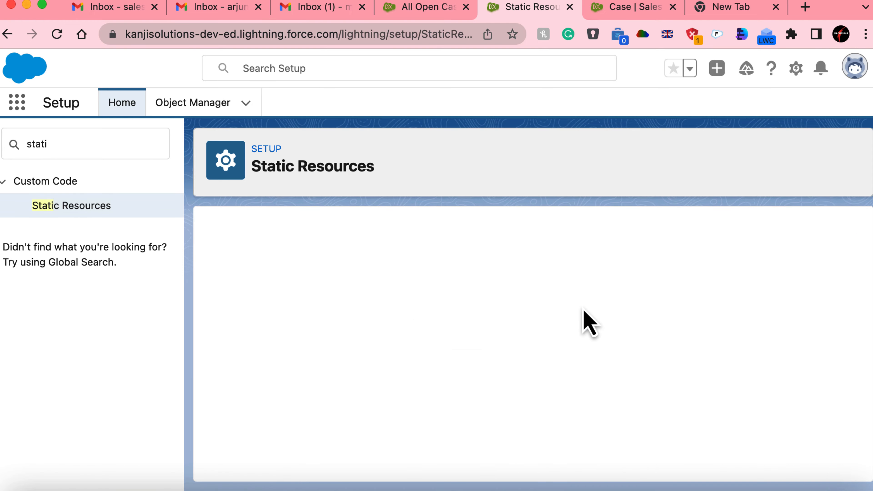
- Copy the EmailUnread_Icon file link and paste its /resource path into the first IMAGE call
click(71, 206)
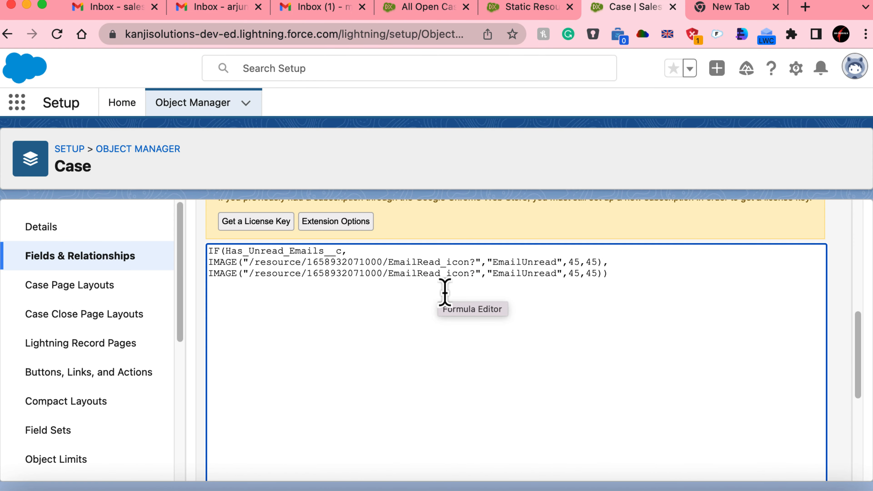
mouse_move(649, 36)
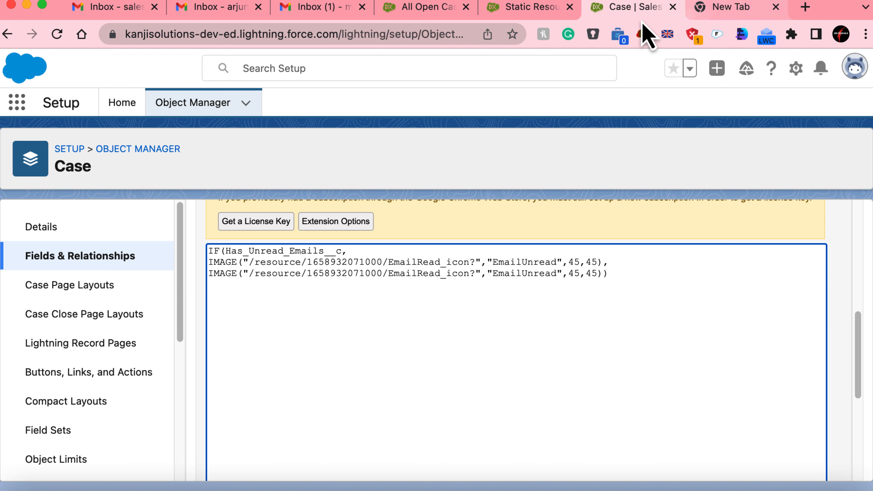
click(526, 8)
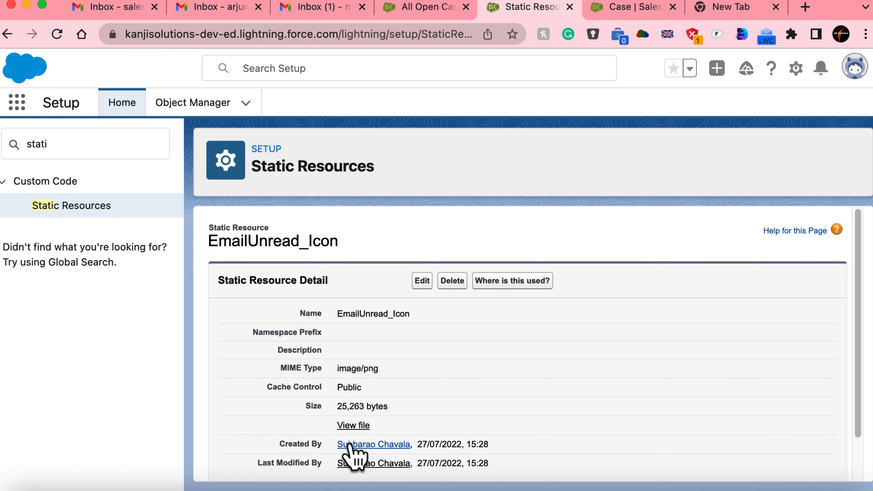
right_click(353, 426)
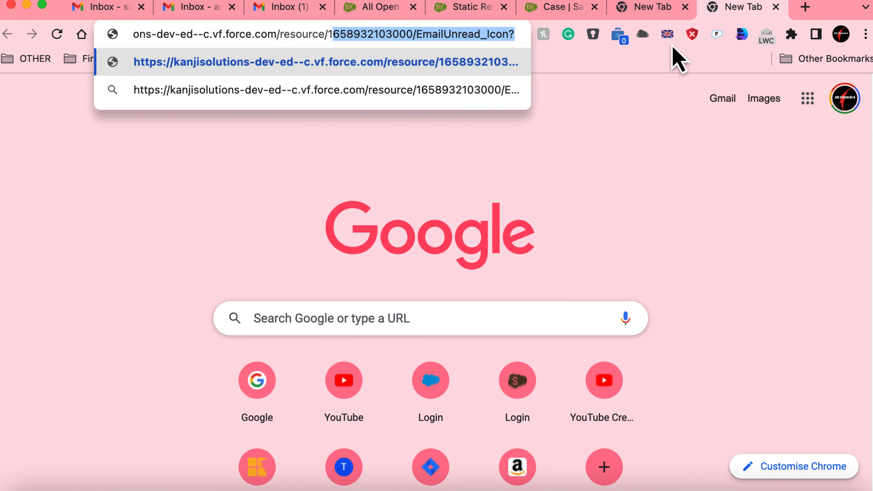
click(469, 7)
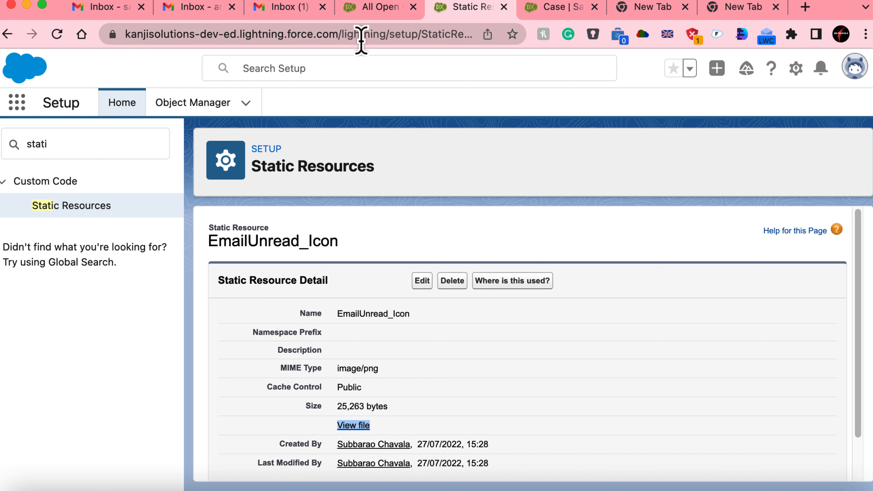
click(558, 7)
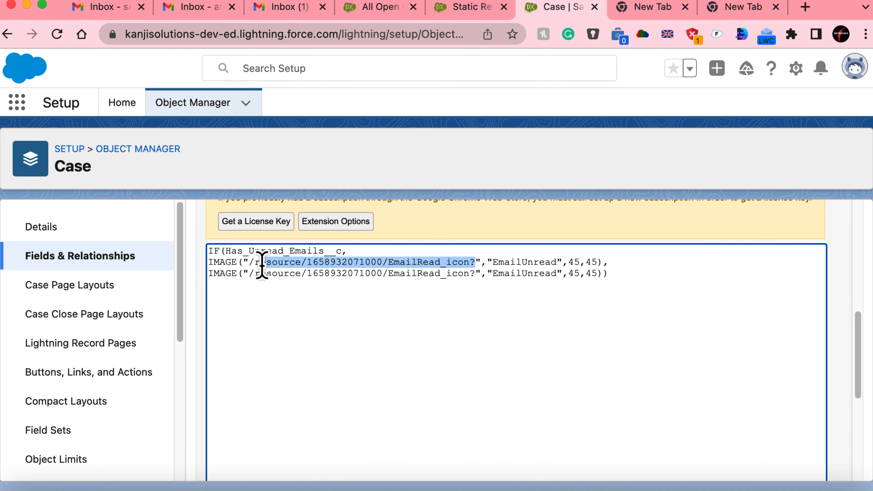
text(/658932103000/EmailUnread_Icon?)
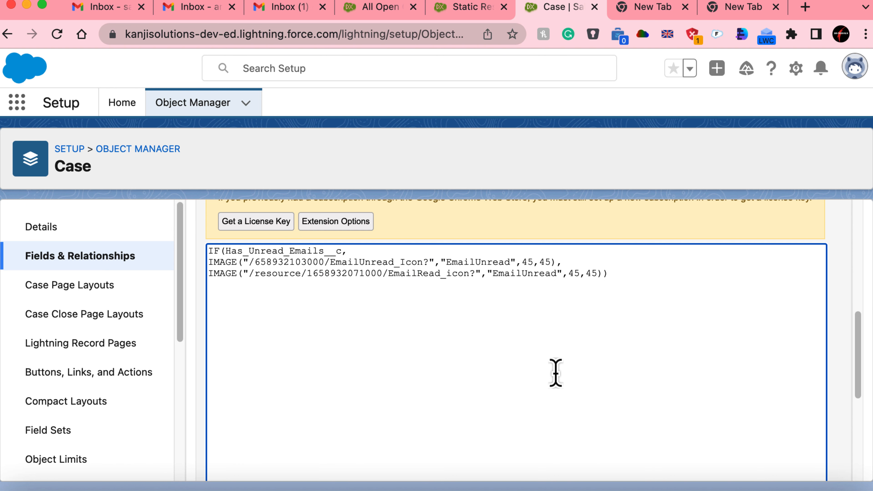
mouse_move(705, 47)
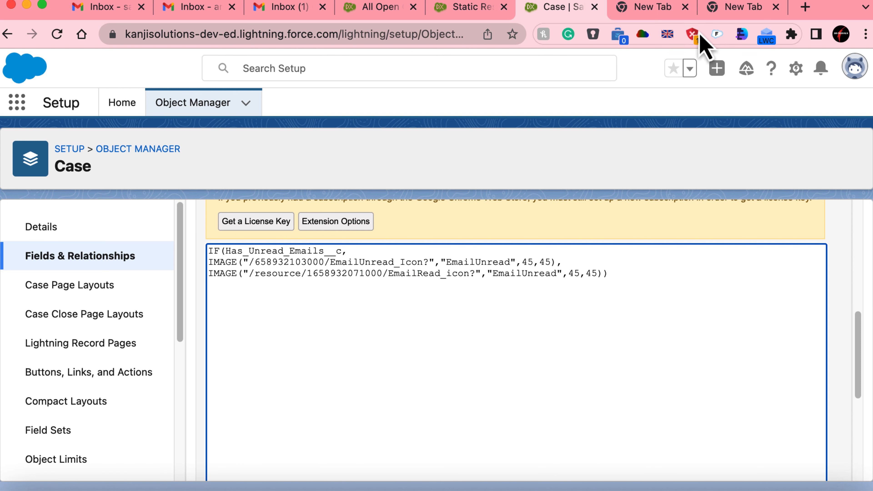
- Rewrite the second IMAGE call to use the EmailRead_icon path at 45 by 45
click(650, 8)
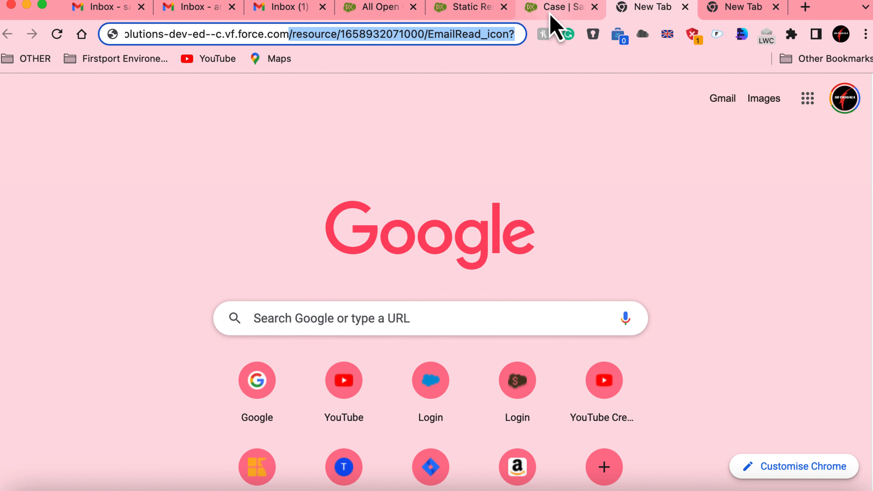
click(557, 7)
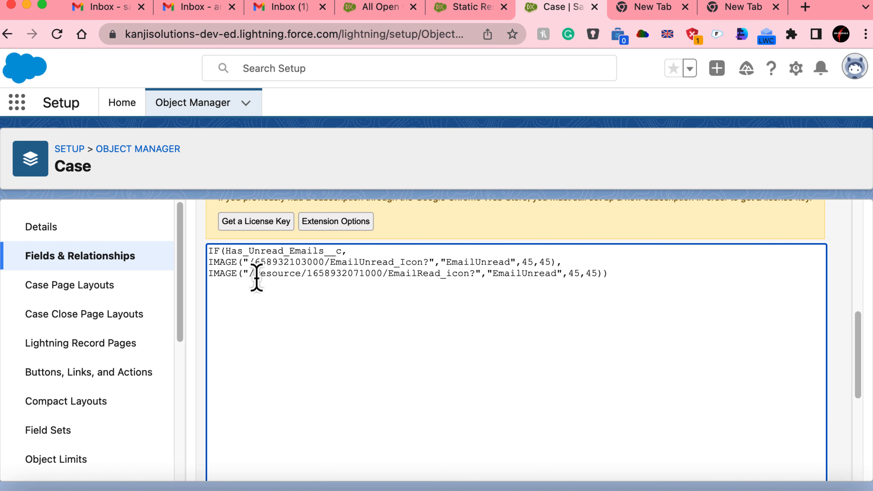
drag(254, 273, 555, 274)
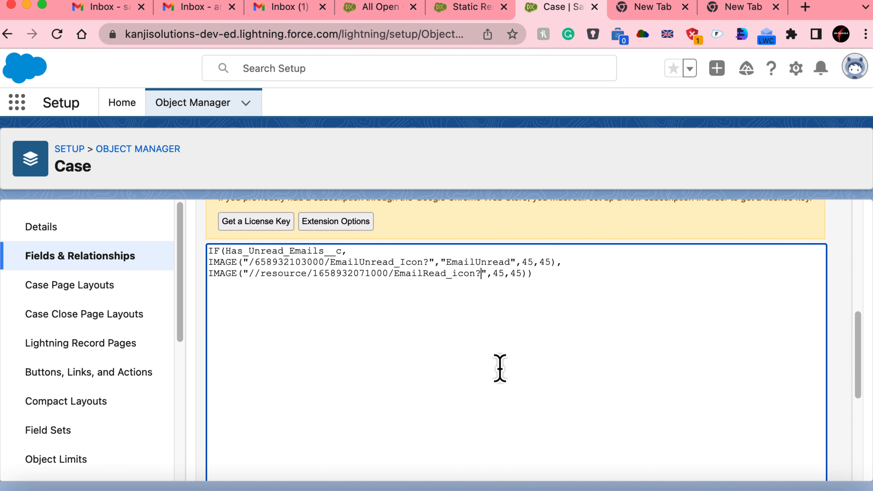
mouse_move(468, 373)
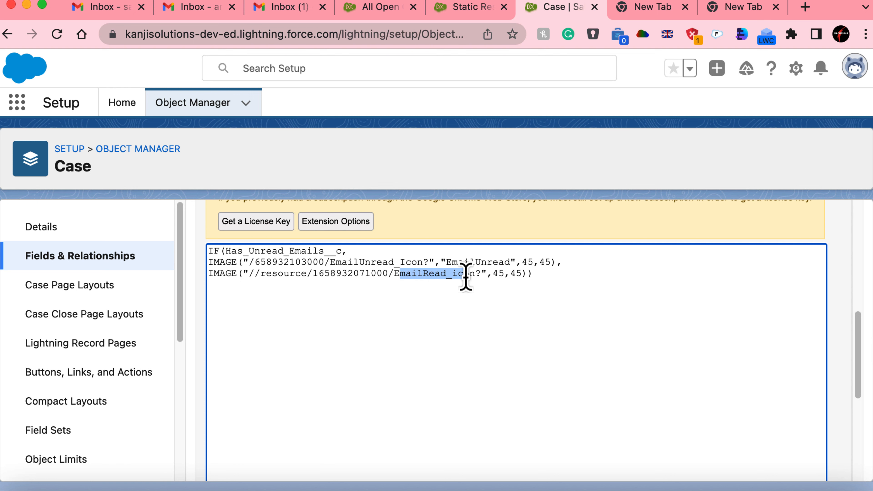
scroll(down, 3)
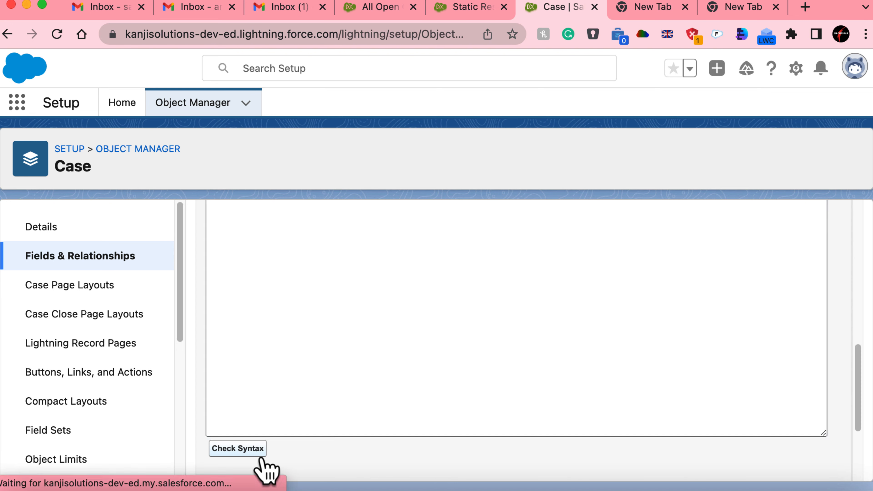
- Check syntax and give the second IMAGE call its "EmailRead" alternate text label
click(238, 448)
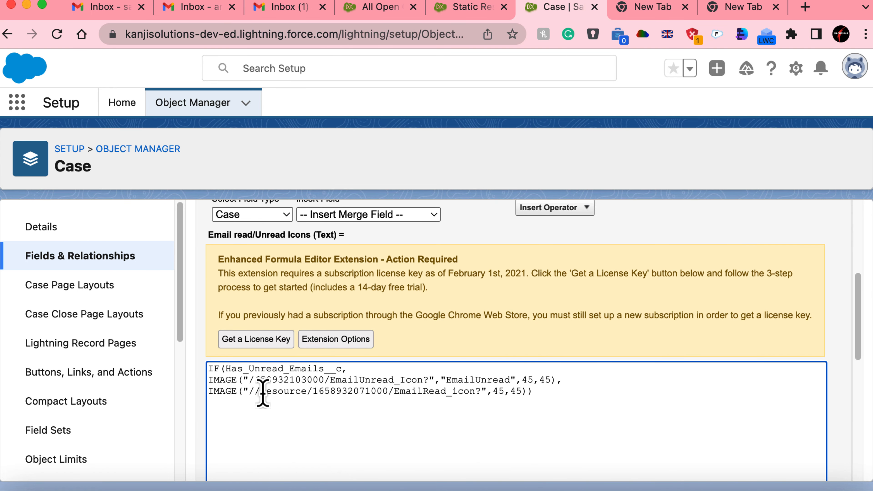
scroll(down, 3)
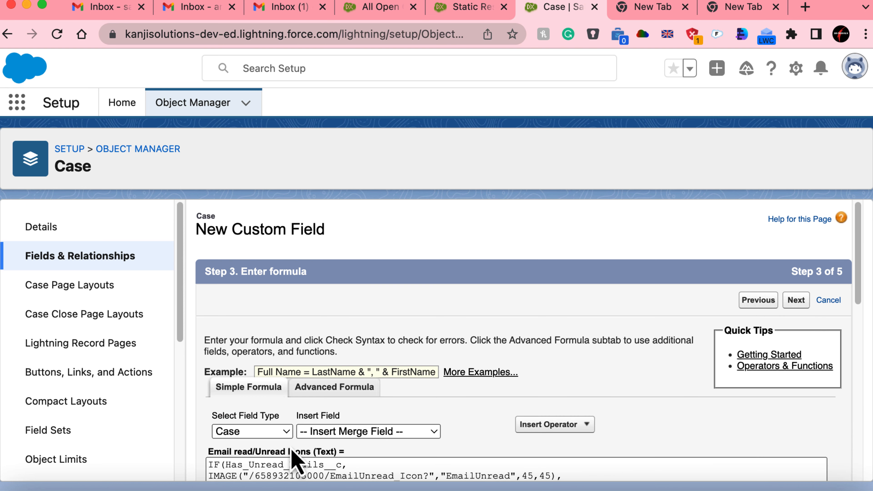
scroll(down, 3)
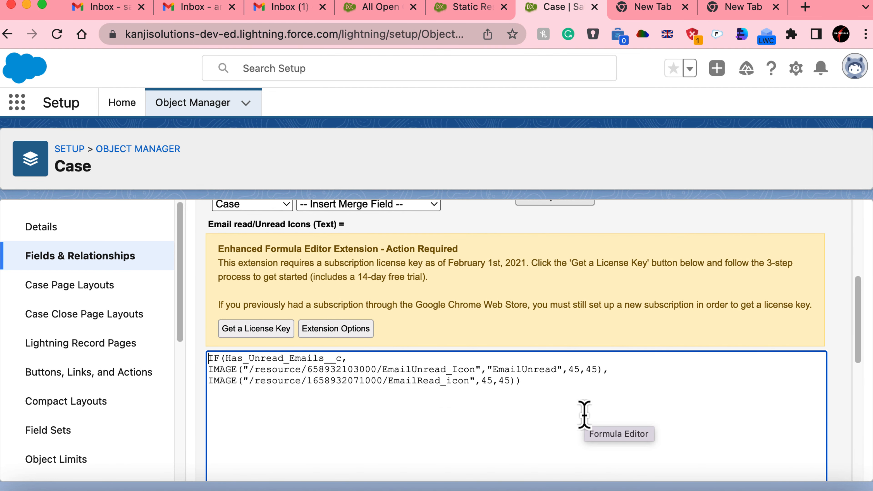
mouse_move(517, 373)
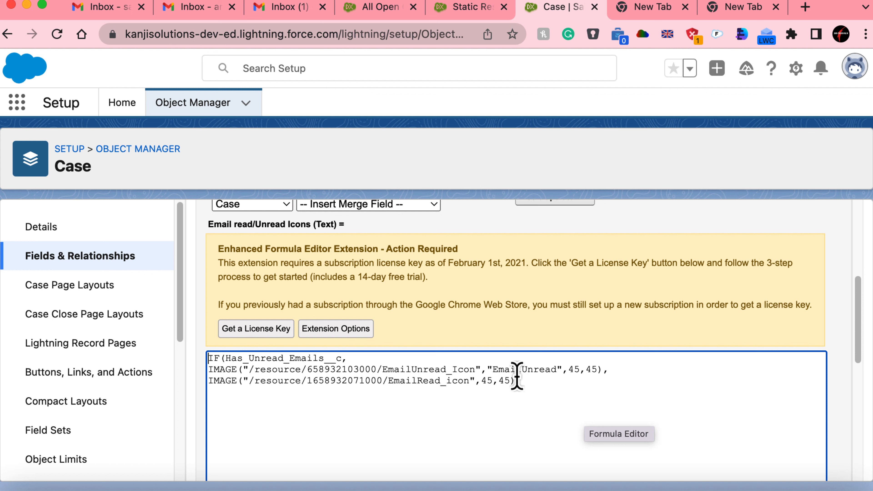
double_click(521, 369)
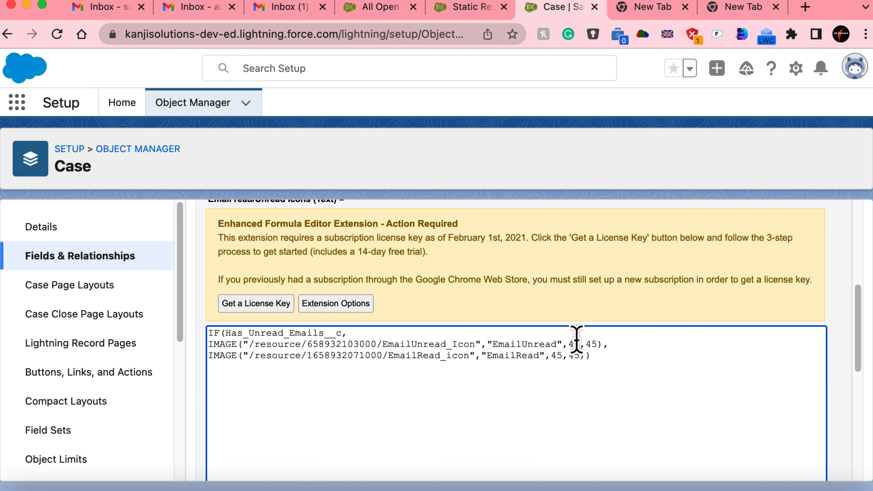
scroll(down, 3)
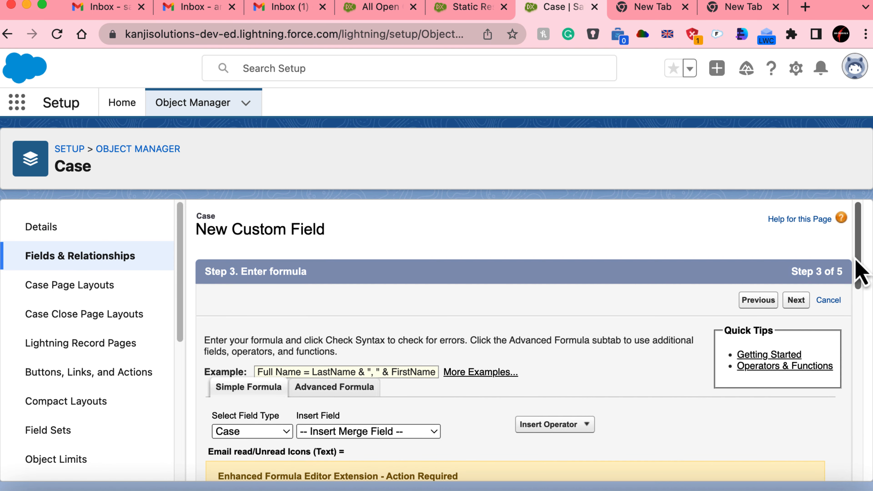
- Make the field visible to all profiles, add it to the case layouts and save it
scroll(down, 3)
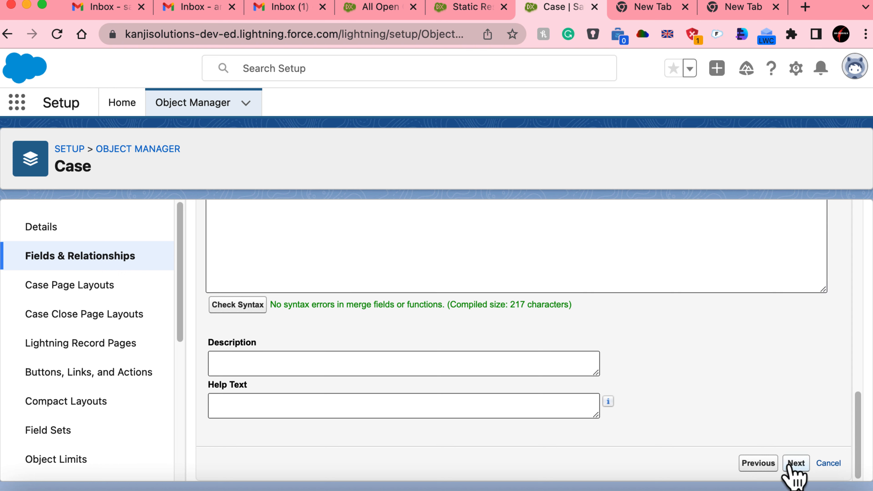
click(796, 463)
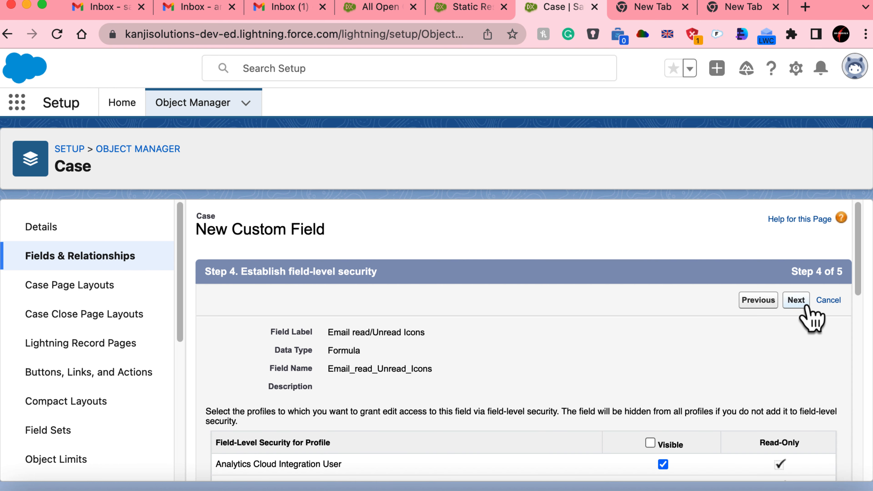
click(650, 442)
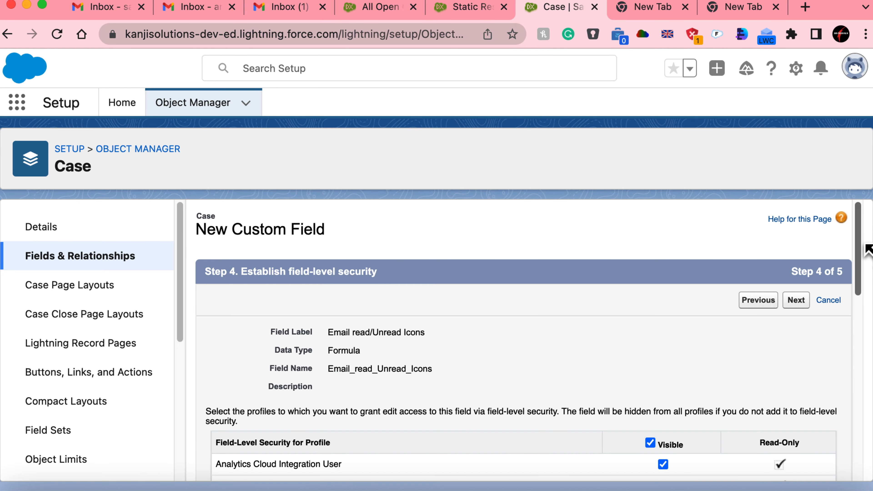
click(796, 300)
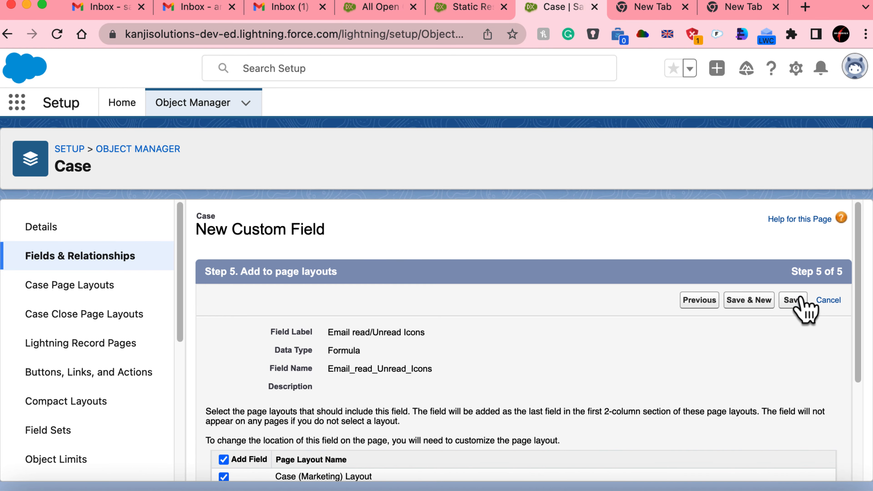
click(791, 300)
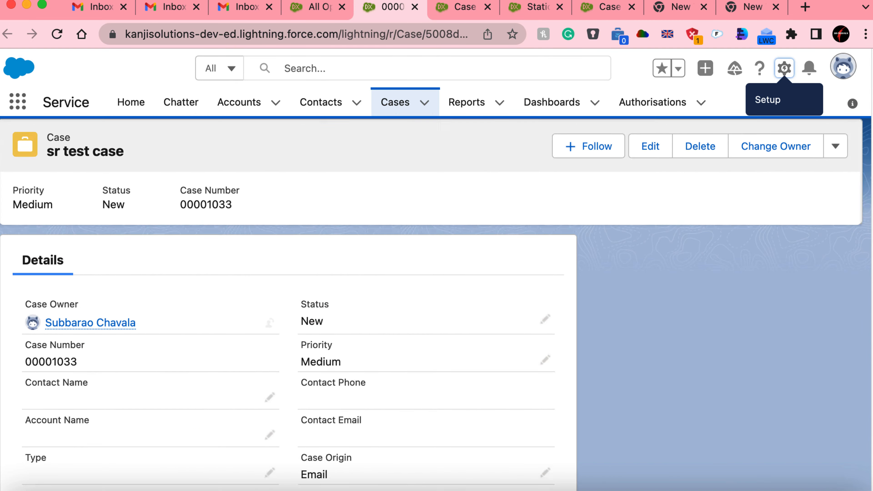
- Tick Has Unread Emails and save to see the red envelope, then clear it and save for the green one
scroll(down, 3)
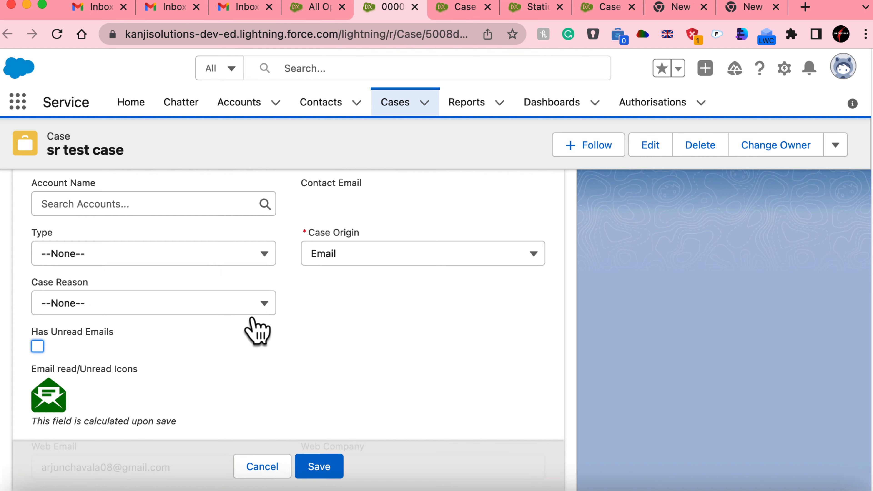
click(37, 347)
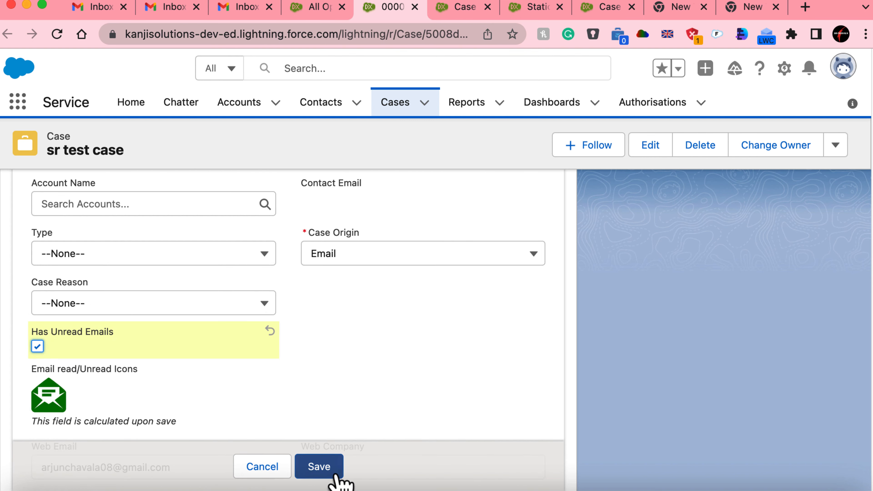
click(318, 466)
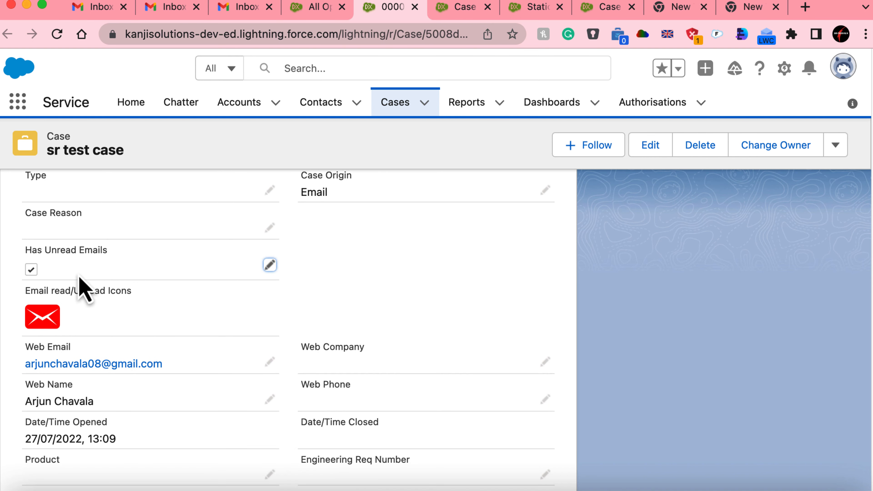
mouse_move(62, 340)
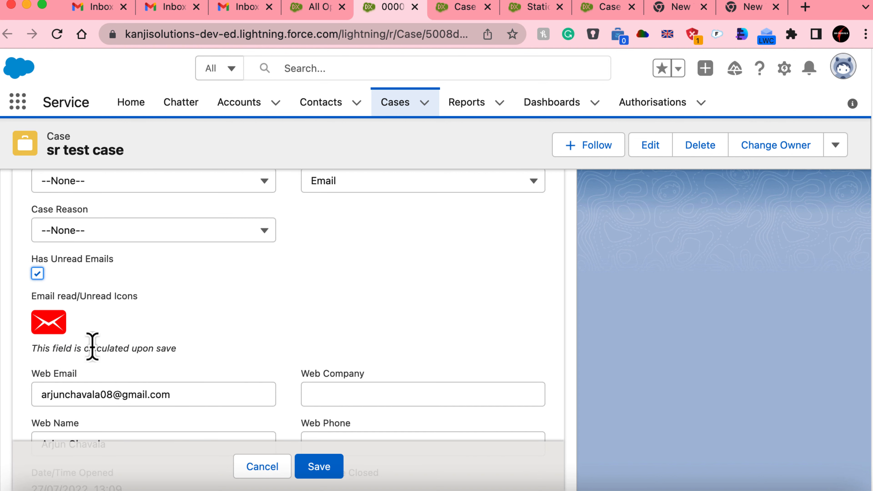
click(37, 273)
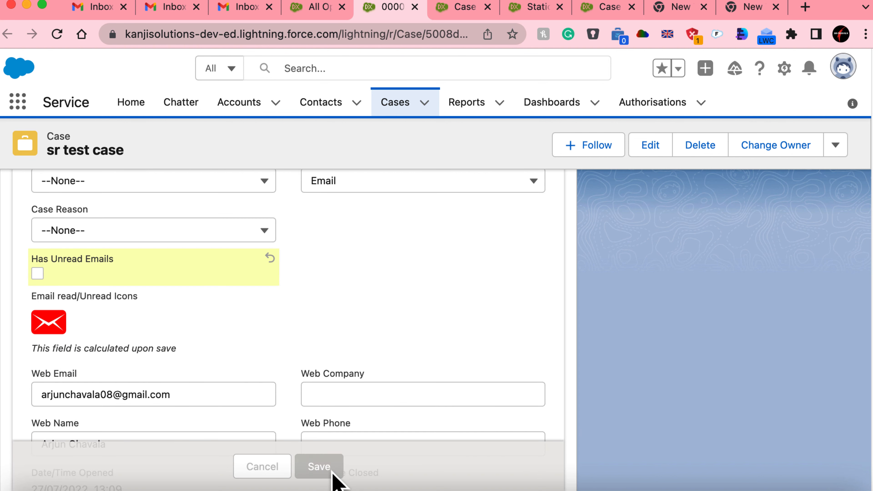
click(319, 466)
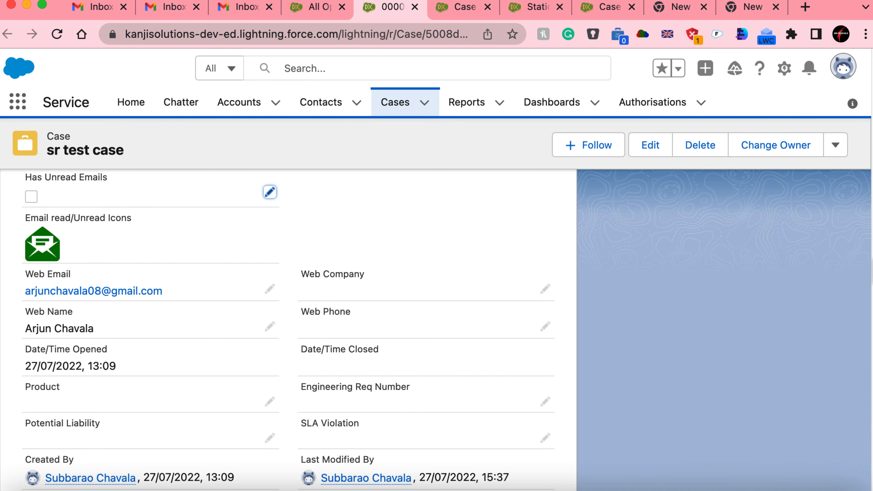
- Switch the Cases tab to the All Open Cases list view
click(395, 102)
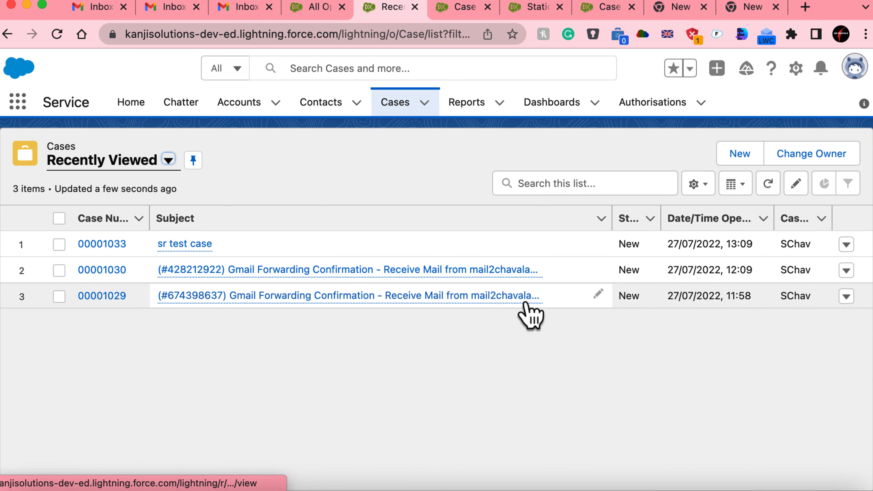
click(168, 159)
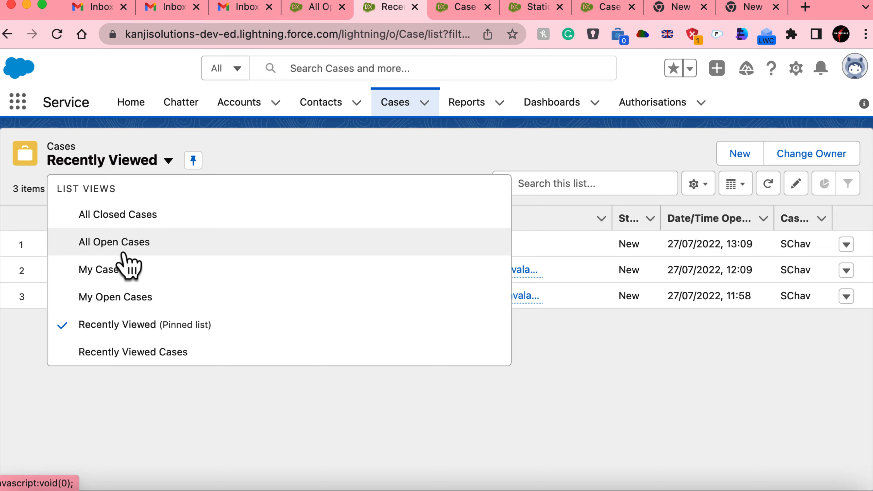
click(114, 241)
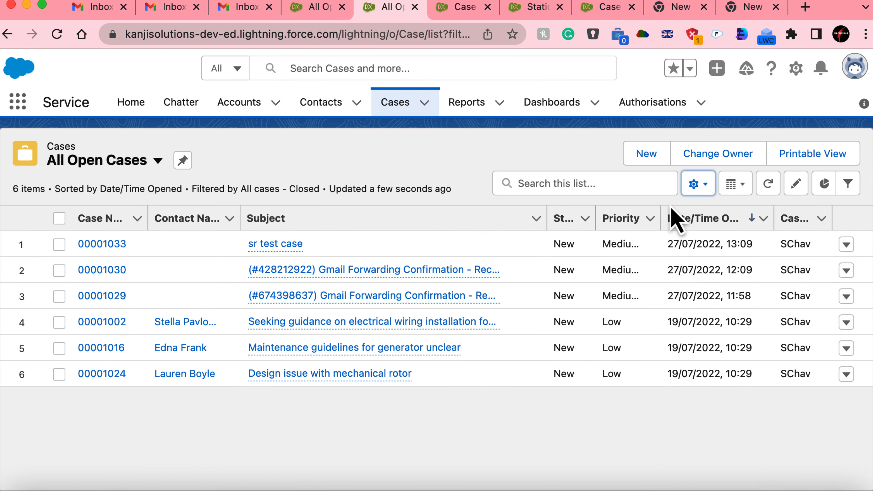
- Add the Email read/Unread Icons column to the list view's displayed fields and save
click(698, 183)
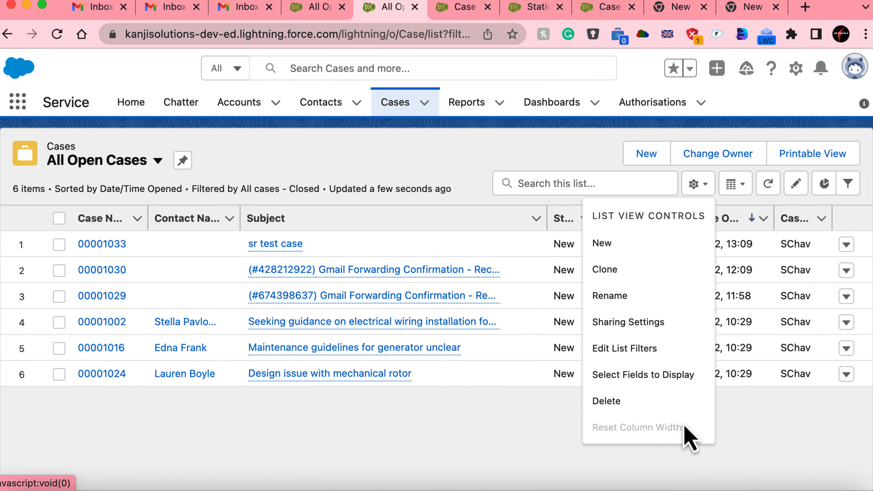
click(643, 374)
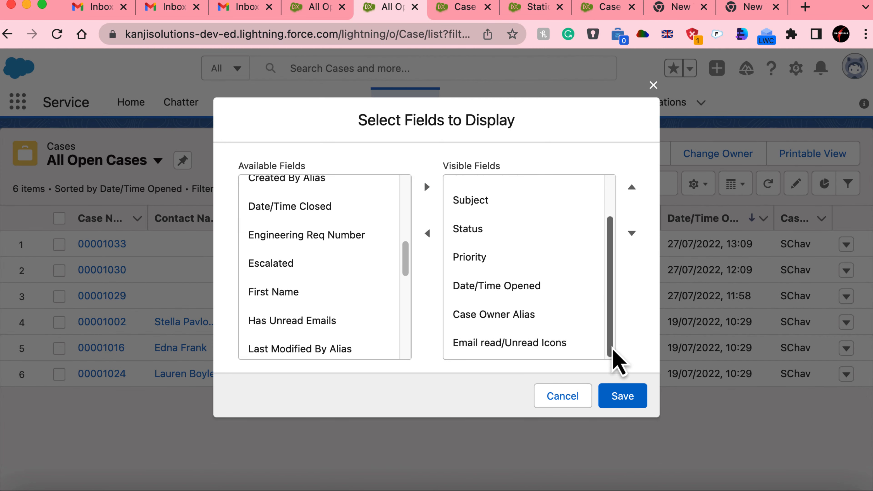
click(622, 396)
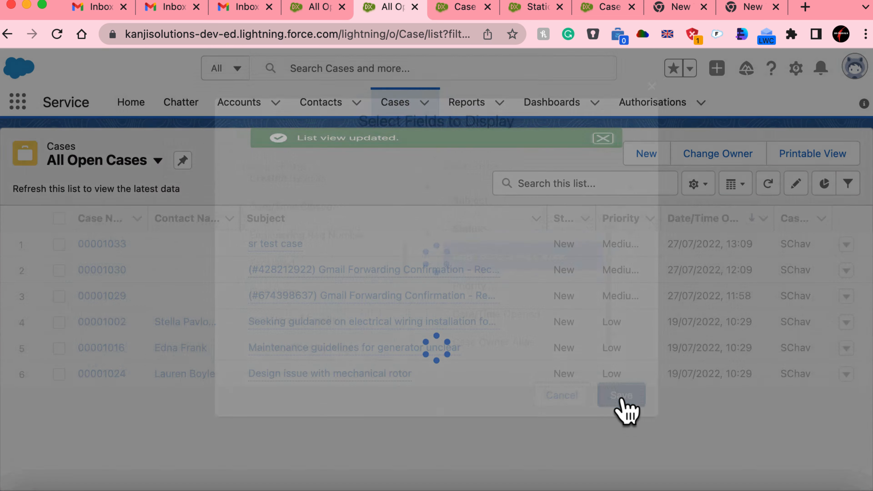
click(620, 395)
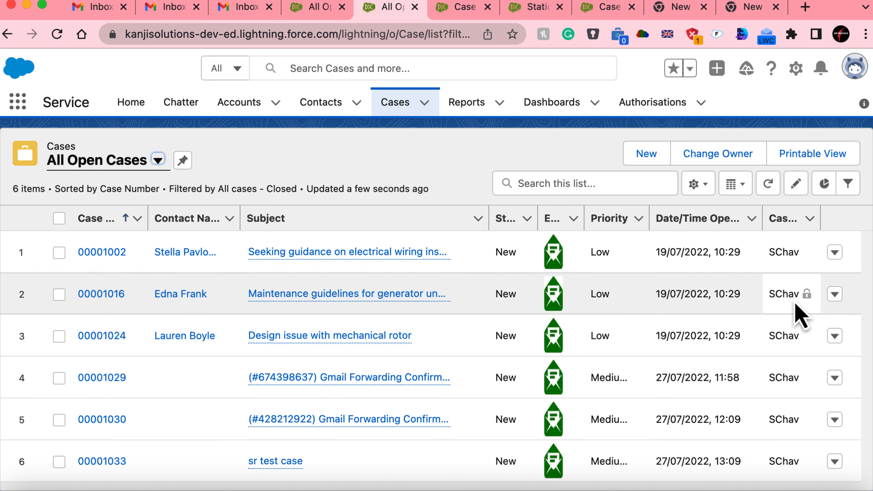
mouse_move(586, 164)
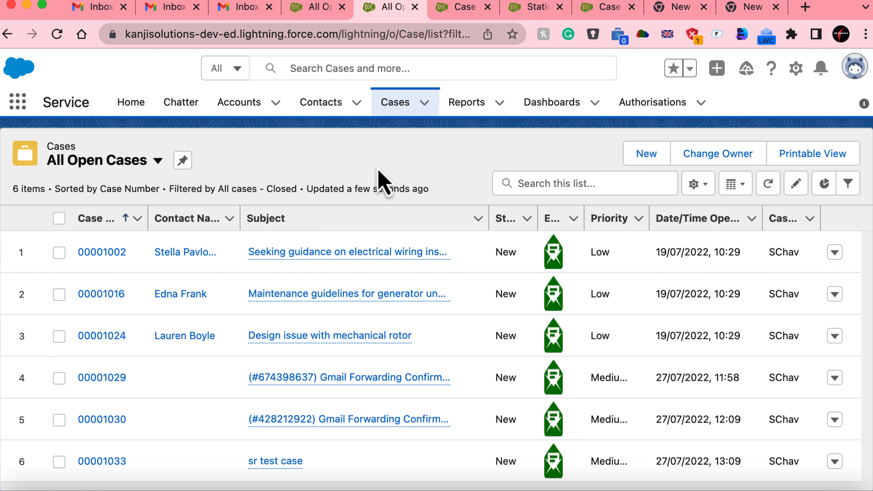
mouse_move(159, 161)
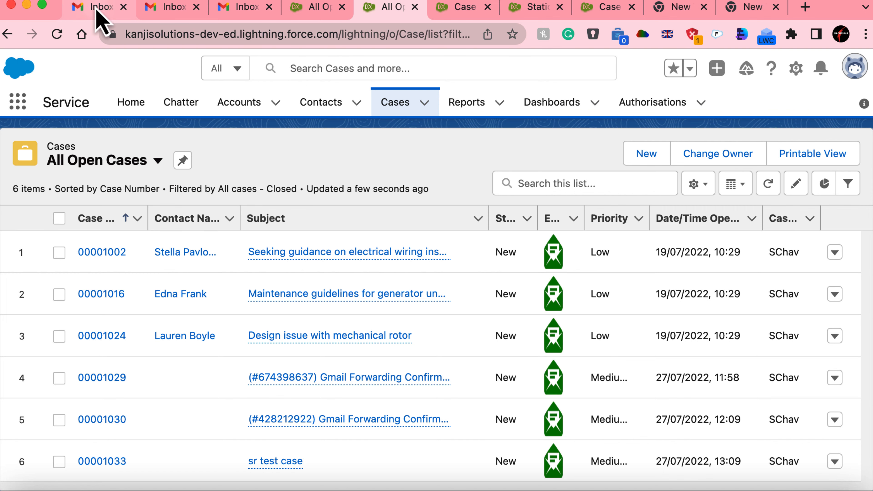
- Compose a Gmail message with subject 'sr test case 2', then return to the Salesforce cases tab
click(99, 7)
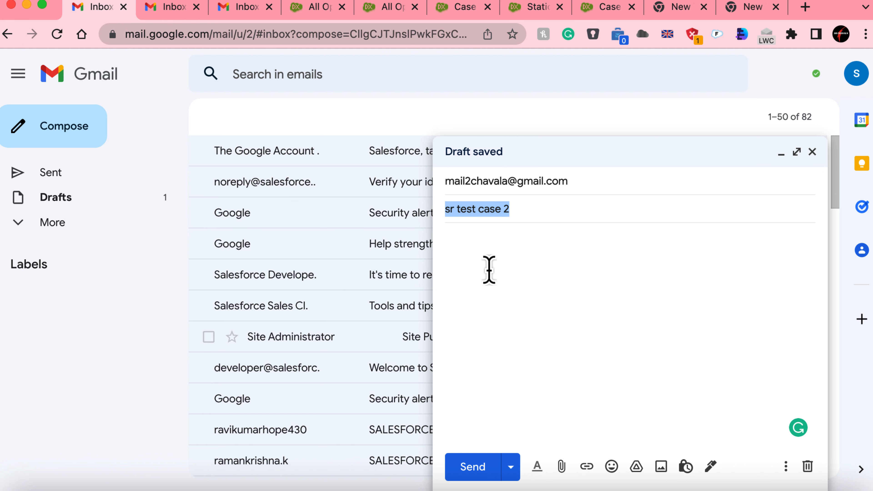
click(317, 7)
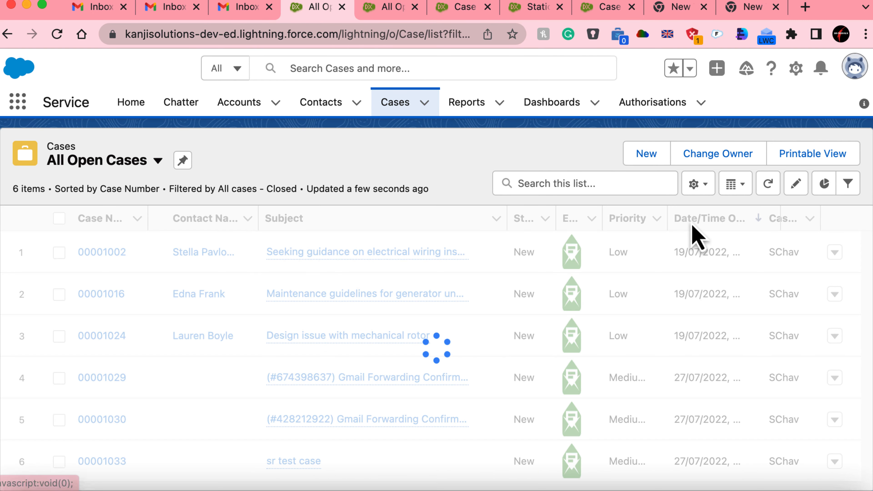
- Sort the cases by Date/Time Opened newest first, then by the Email read/Unread Icons column
click(702, 218)
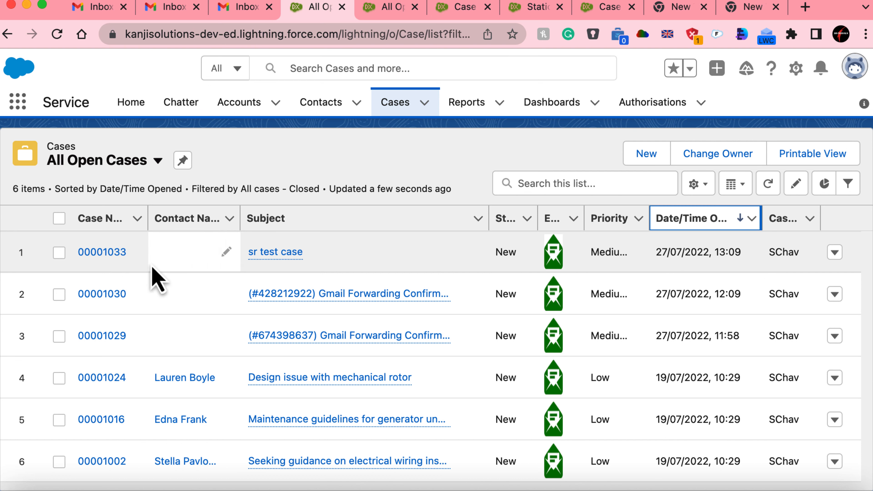
mouse_move(417, 271)
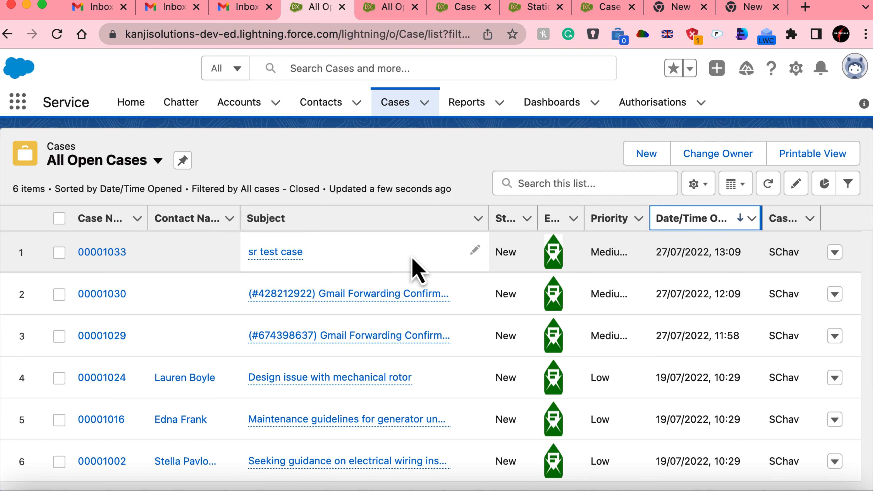
mouse_move(561, 252)
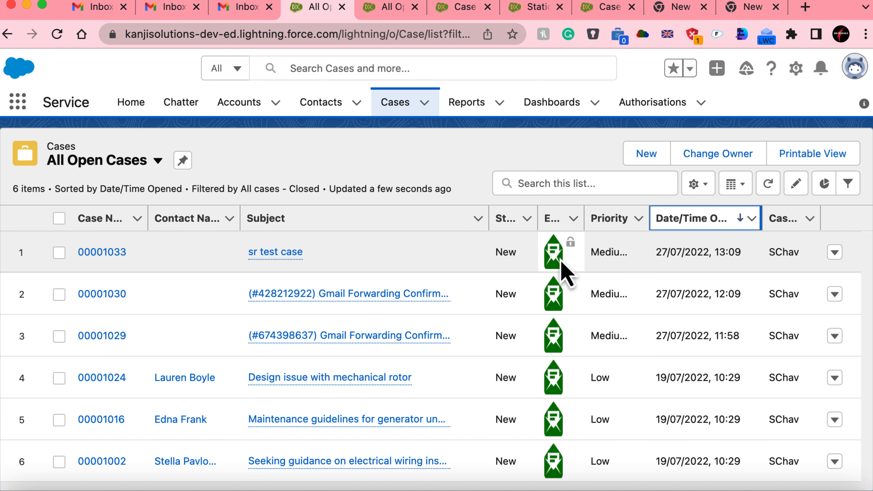
click(553, 218)
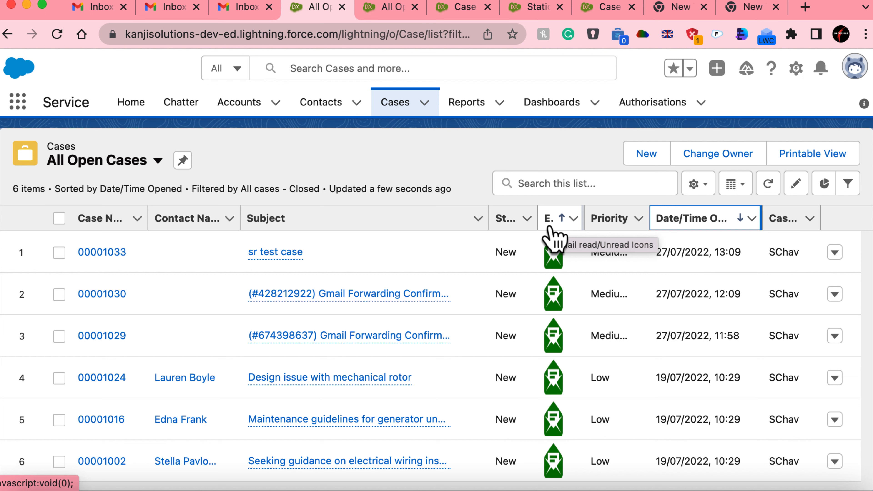